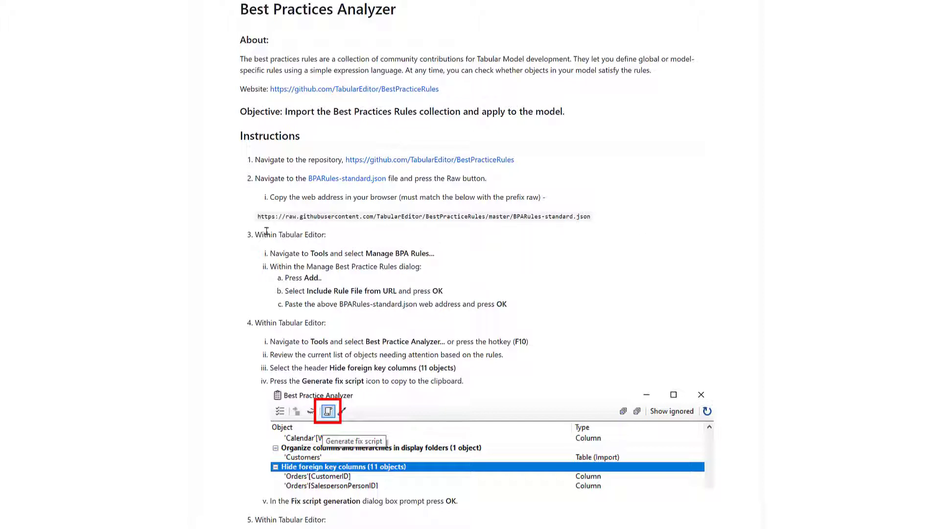
pyautogui.moveTo(436, 159)
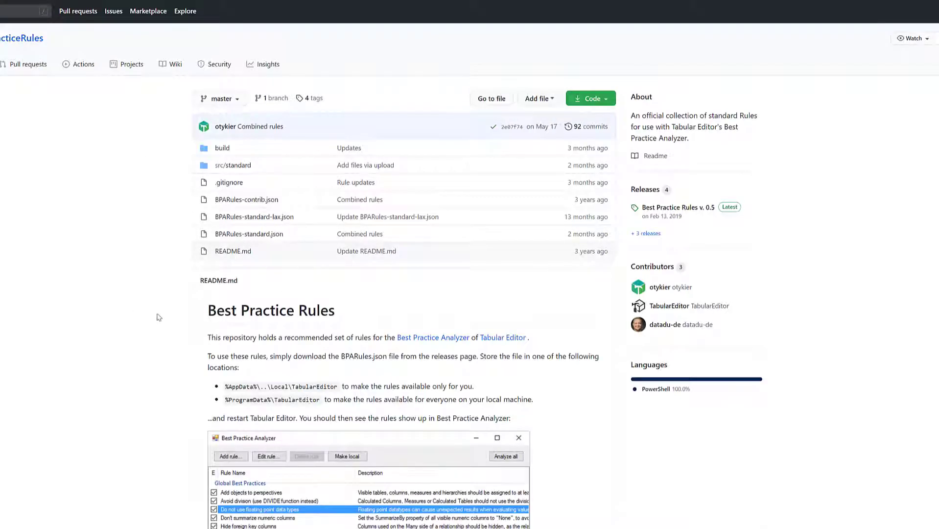
# Step: Locate BPARules-standard.json in the BestPracticeRules file list and view its contents
pyautogui.scroll(-3)
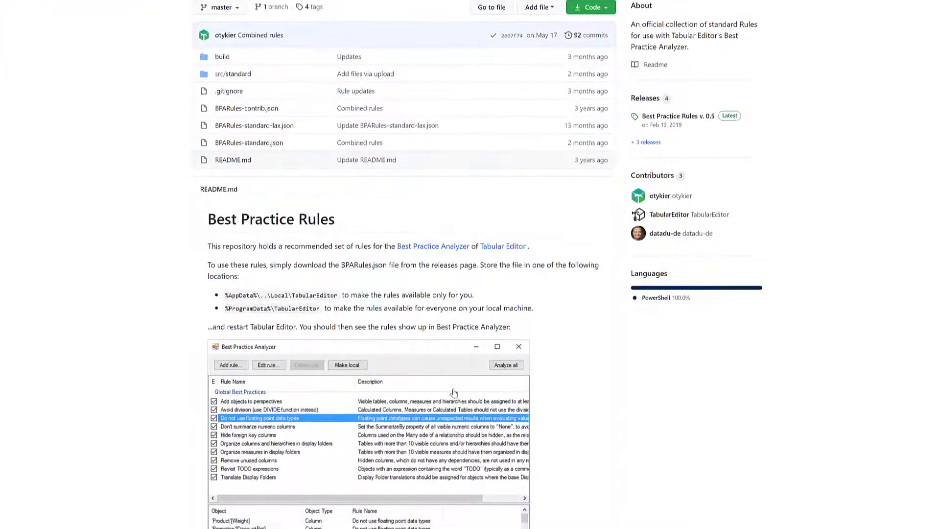
pyautogui.scroll(-3)
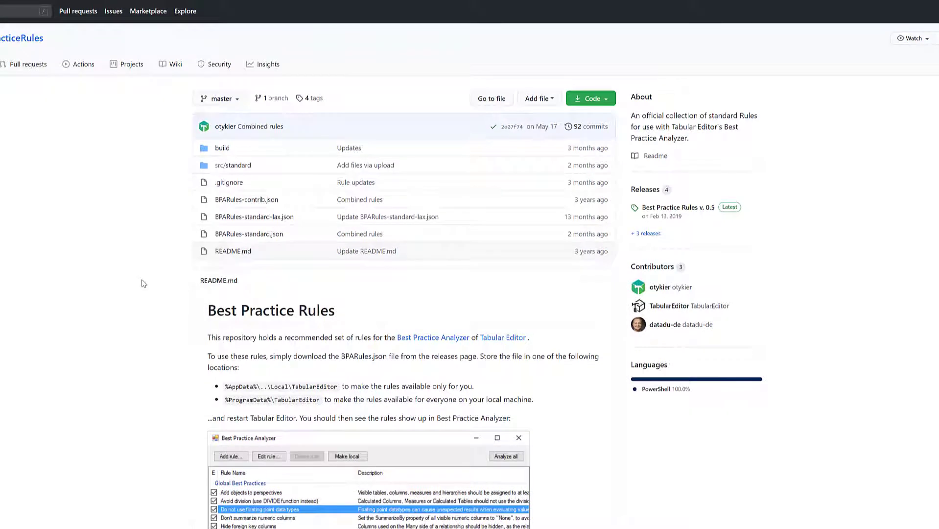
pyautogui.moveTo(311, 234)
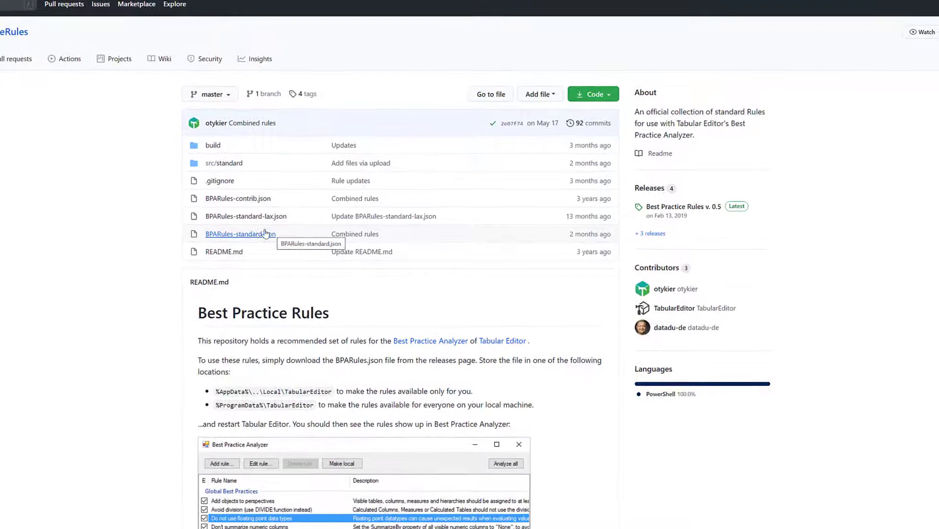
pyautogui.scroll(-3)
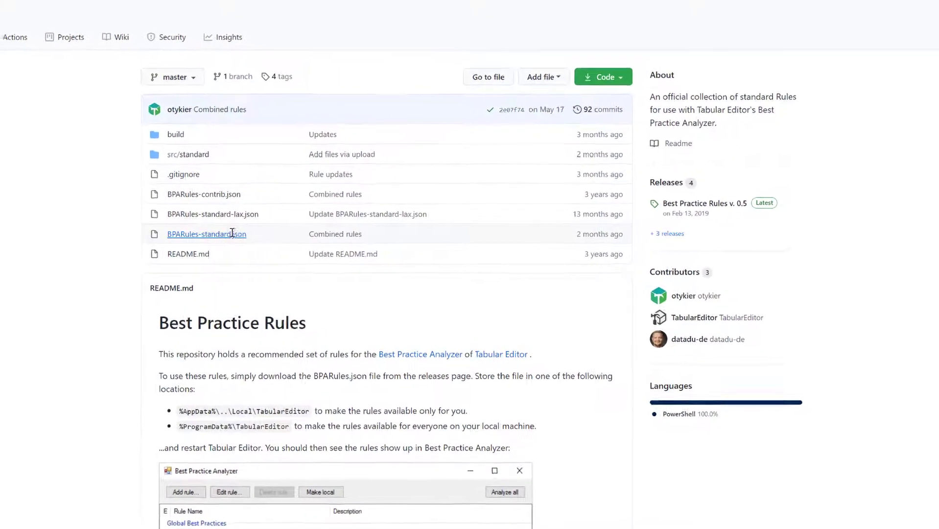
pyautogui.click(206, 234)
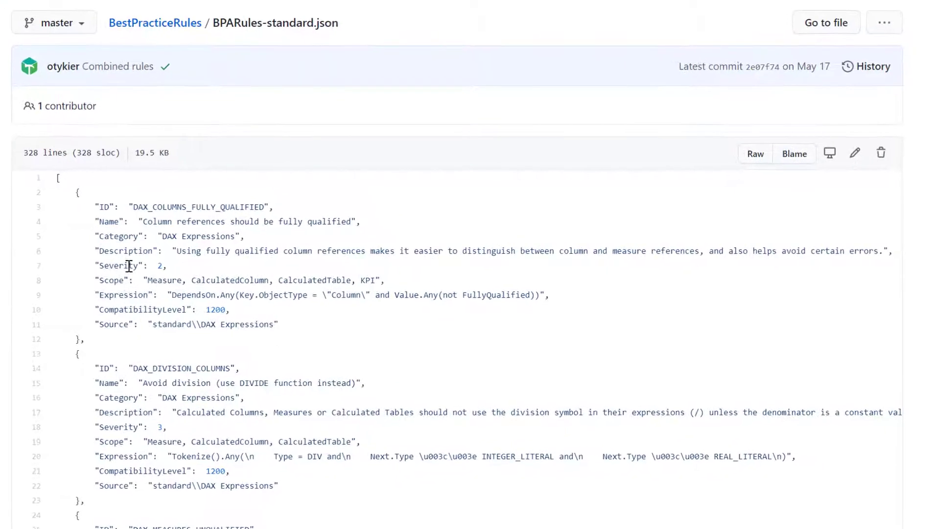
# Step: Switch to the Raw view and copy the raw.githubusercontent.com address of BPARules-standard.json
pyautogui.scroll(-3)
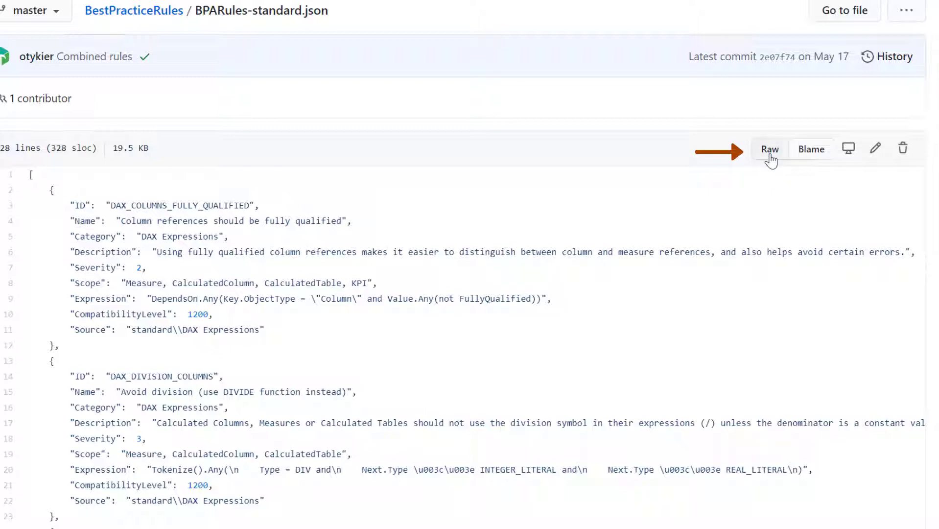
pyautogui.click(771, 149)
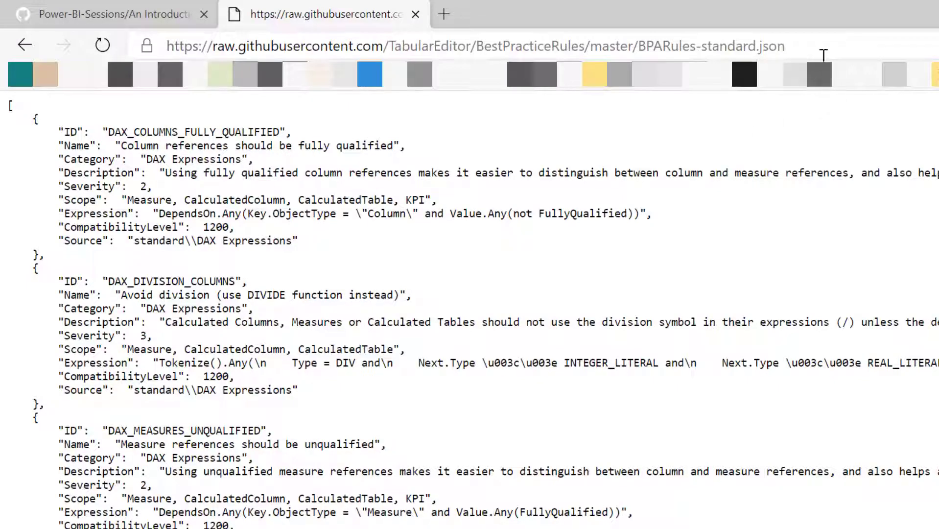
pyautogui.click(473, 45)
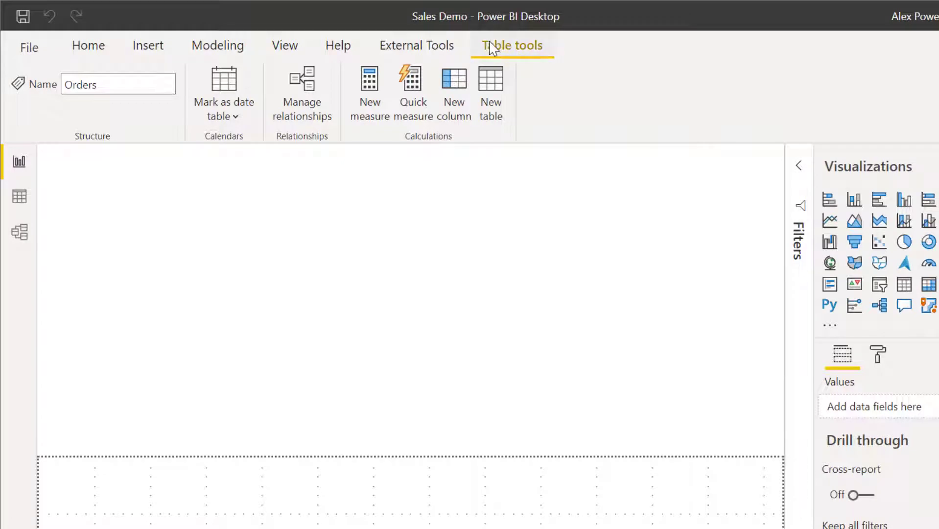
# Step: Launch Tabular Editor from the External Tools ribbon on the Sales Demo model
pyautogui.click(417, 45)
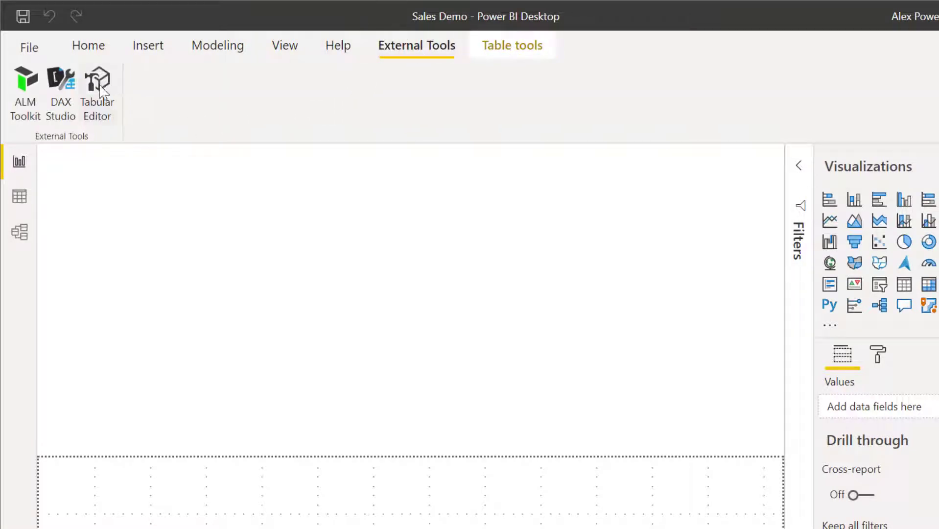
pyautogui.click(97, 84)
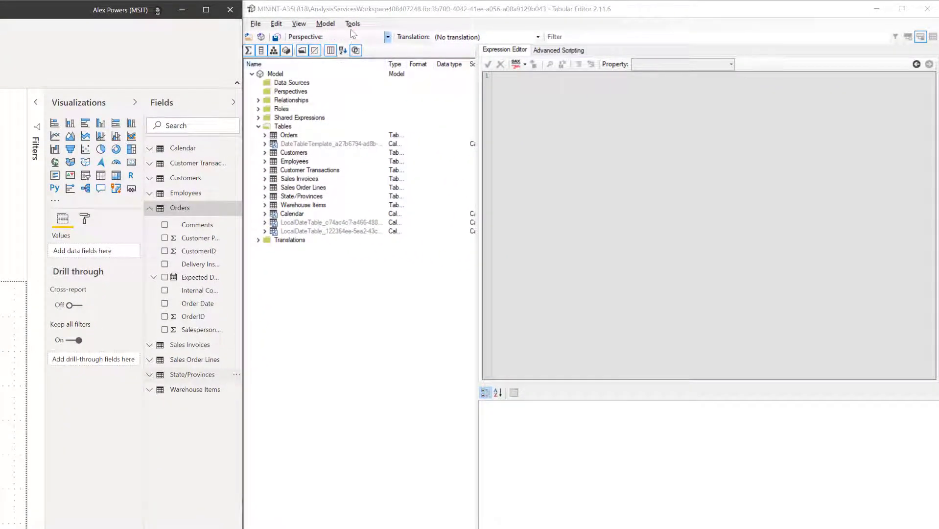
# Step: In Manage BPA Rules, add a rule collection from the pasted raw GitHub URL of BPARules-standard.json
pyautogui.click(352, 24)
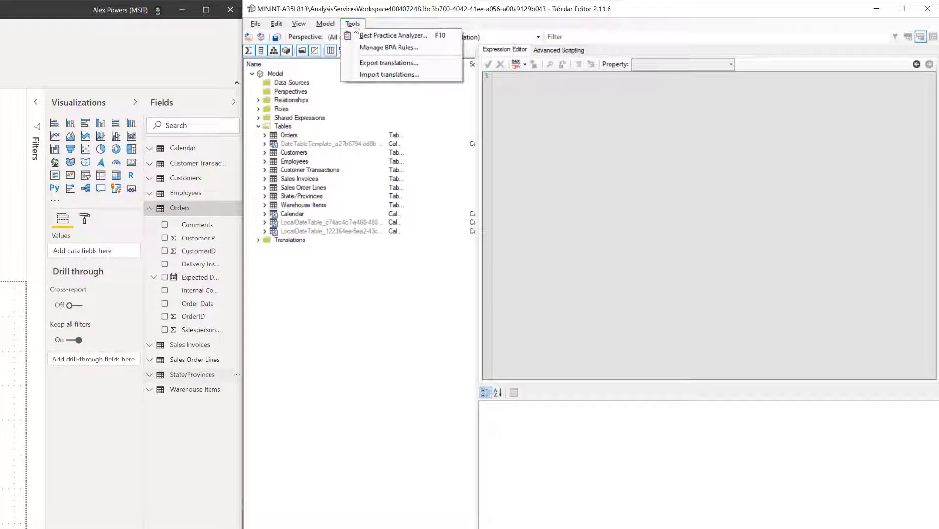
pyautogui.moveTo(388, 47)
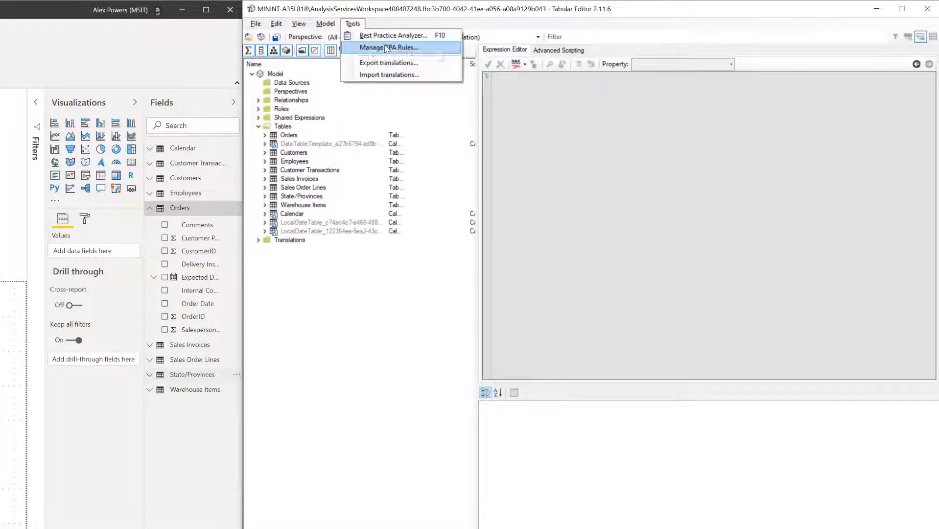
pyautogui.click(388, 47)
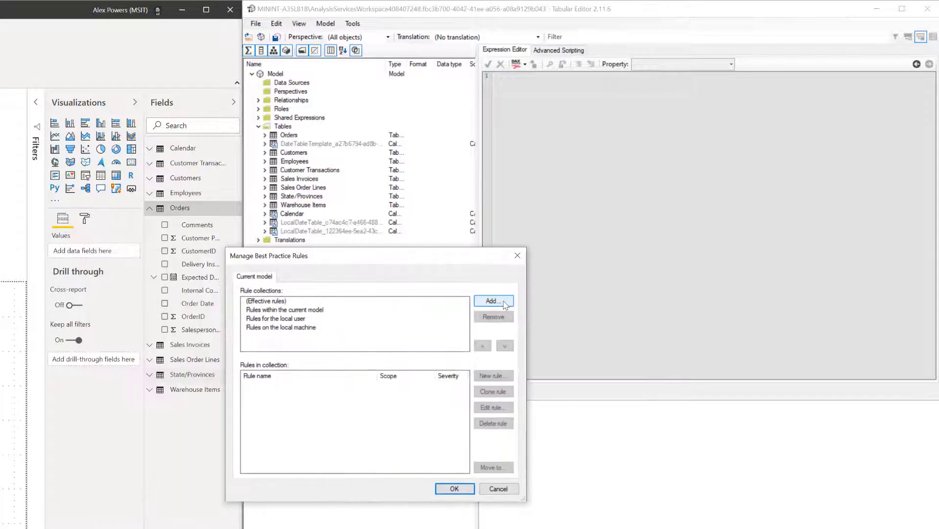
pyautogui.click(492, 301)
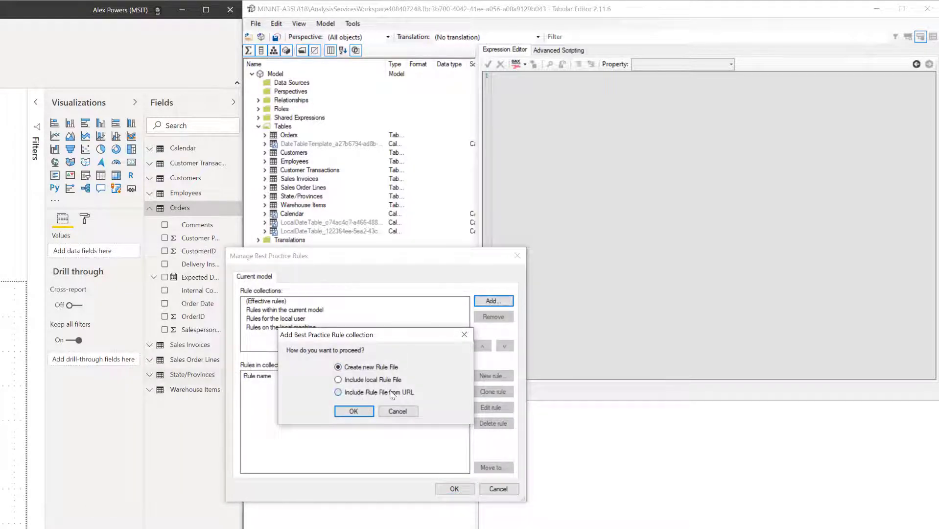
pyautogui.click(339, 393)
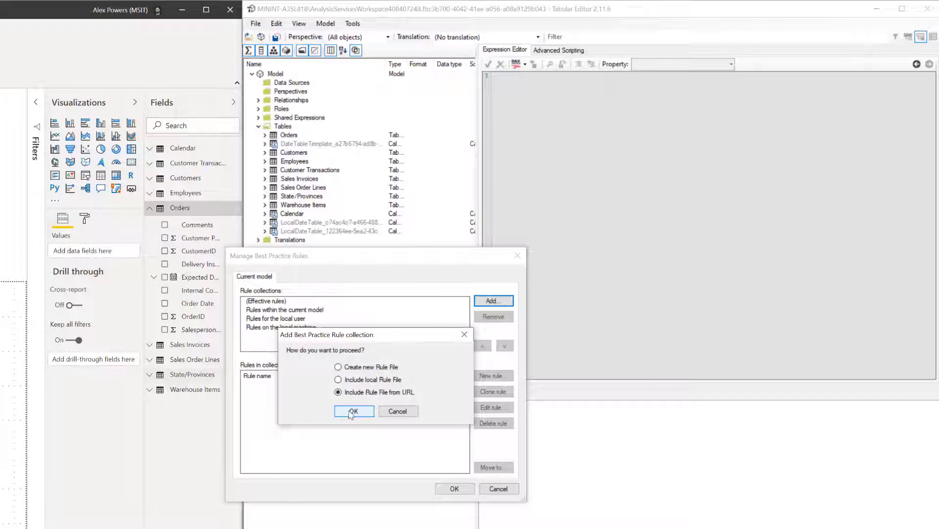
pyautogui.click(352, 411)
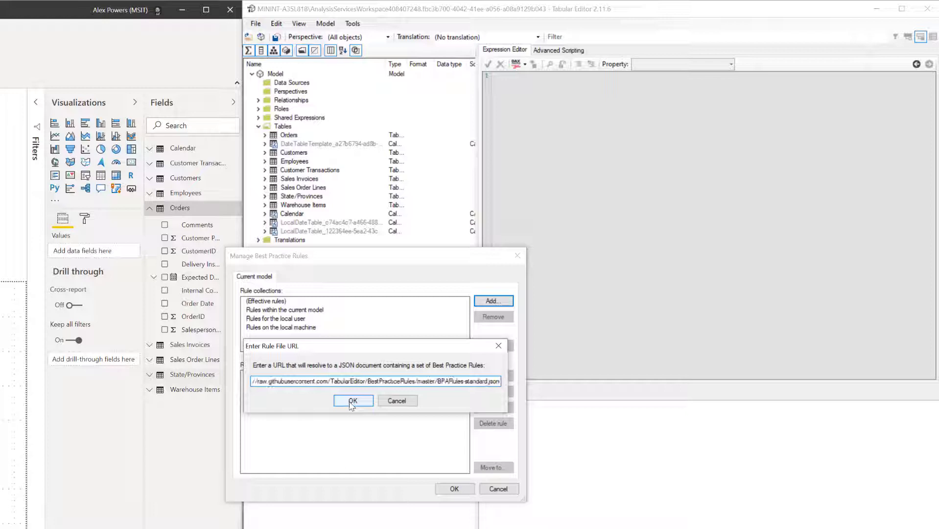
pyautogui.click(352, 401)
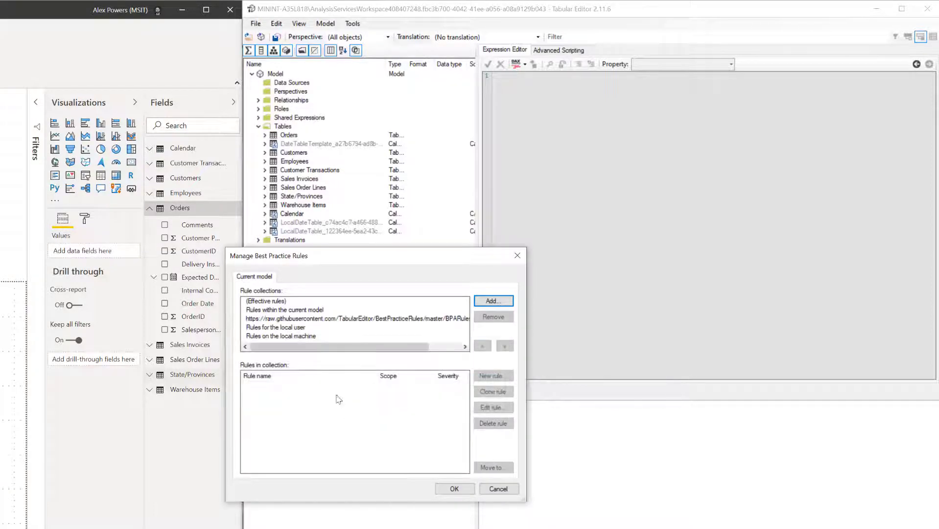
# Step: Review the rules in the new collection and confirm the rule collections
pyautogui.click(356, 318)
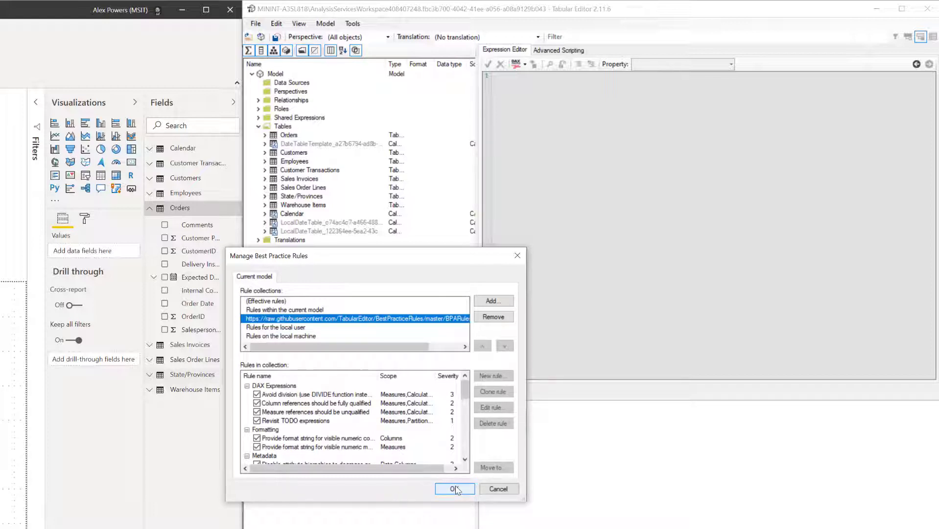
pyautogui.click(455, 487)
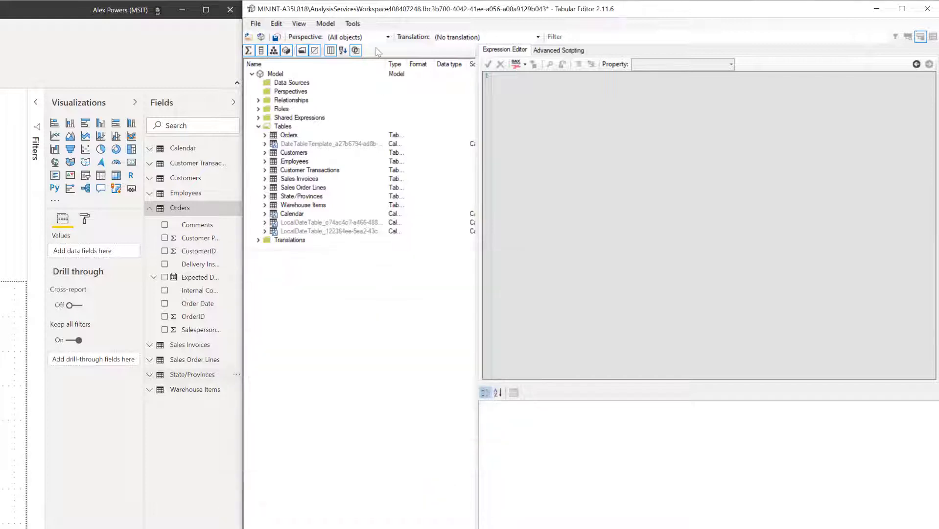
# Step: Run the Best Practice Analyzer and collapse its violations into rule groups (168 objects, 13 rules)
pyautogui.click(352, 23)
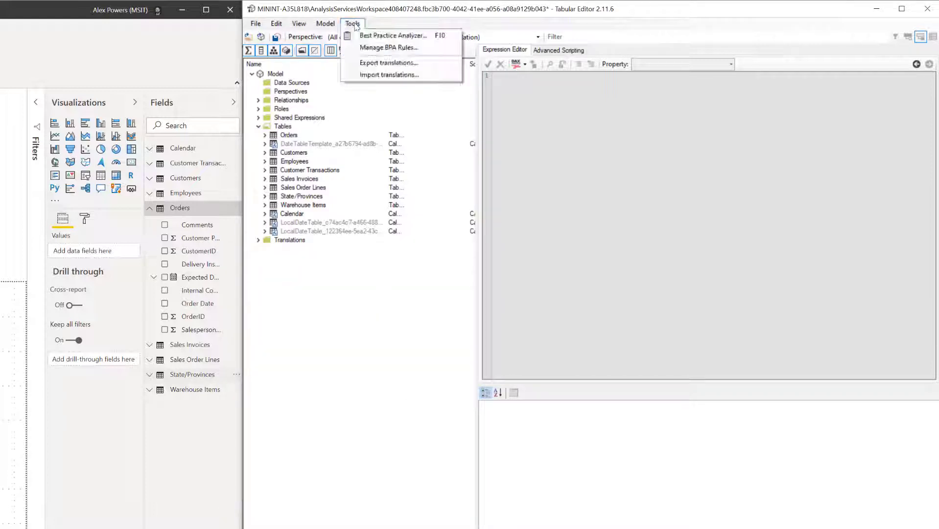
pyautogui.moveTo(394, 35)
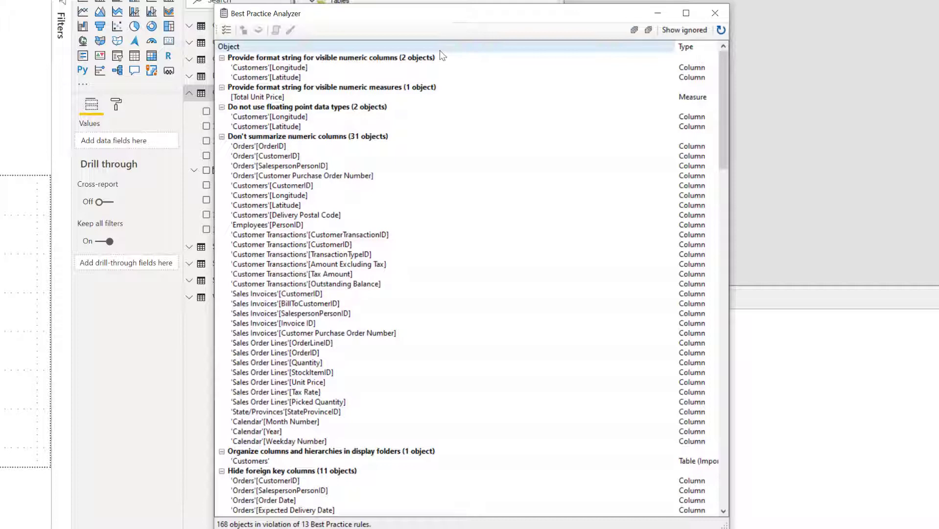
pyautogui.click(328, 57)
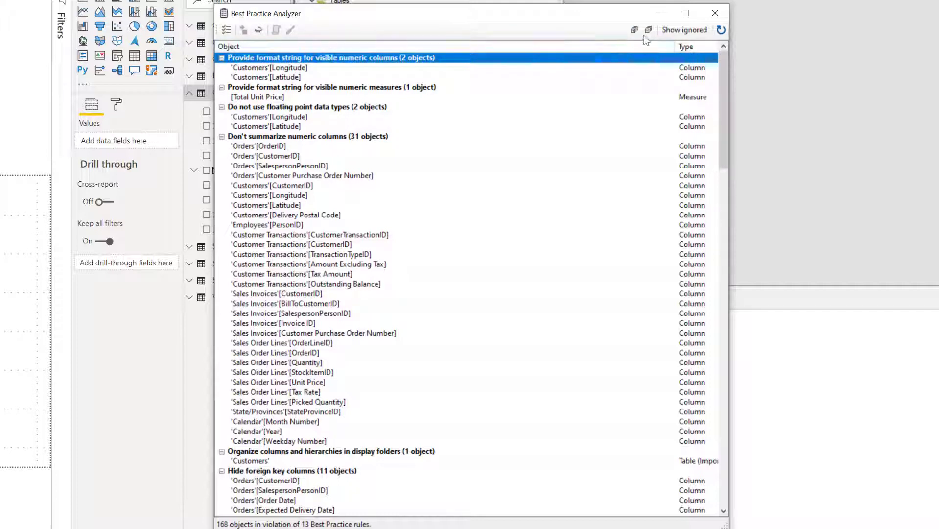
pyautogui.moveTo(648, 31)
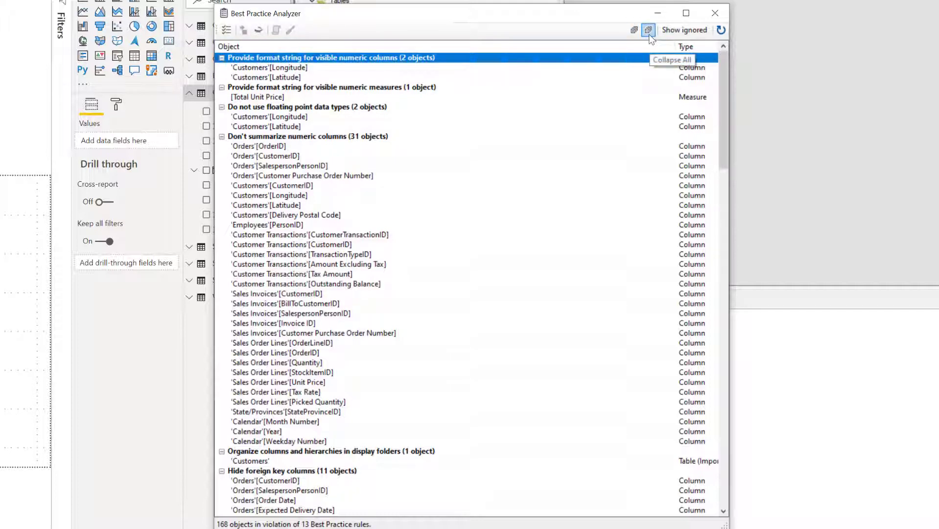
pyautogui.click(649, 30)
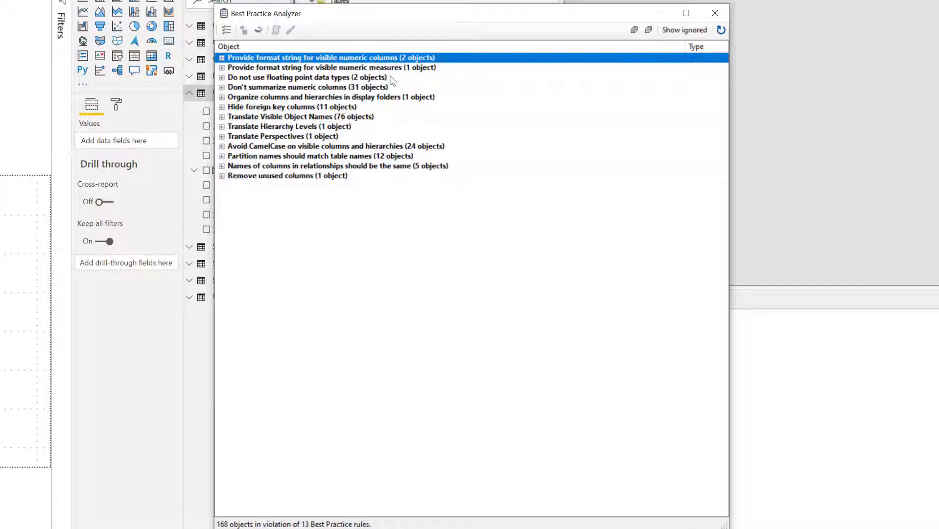
pyautogui.moveTo(317, 111)
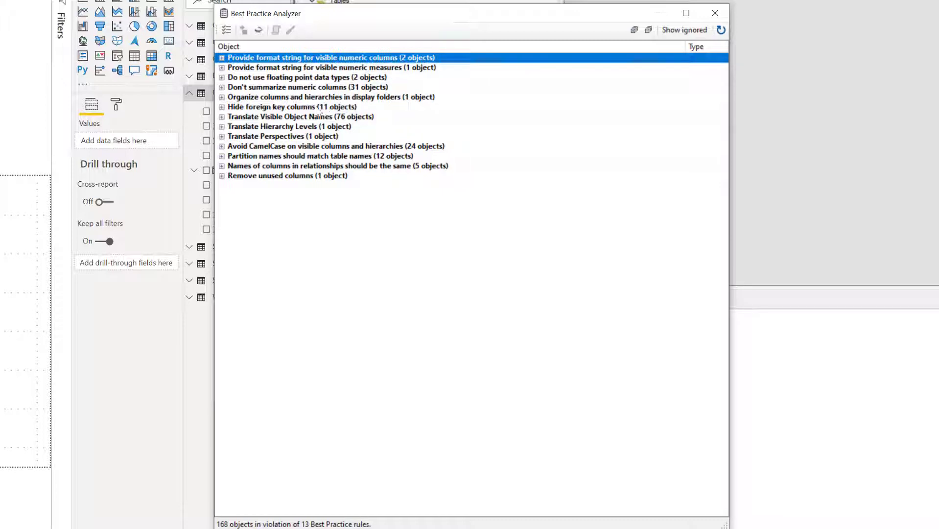
# Step: Generate a fix script for the 'Hide foreign key columns' rule covering its 11 columns
pyautogui.click(291, 106)
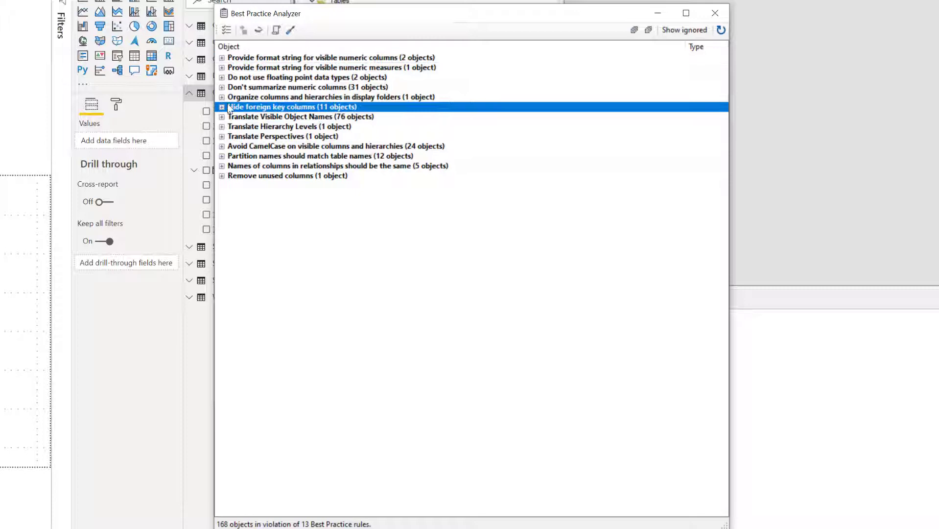
pyautogui.click(221, 106)
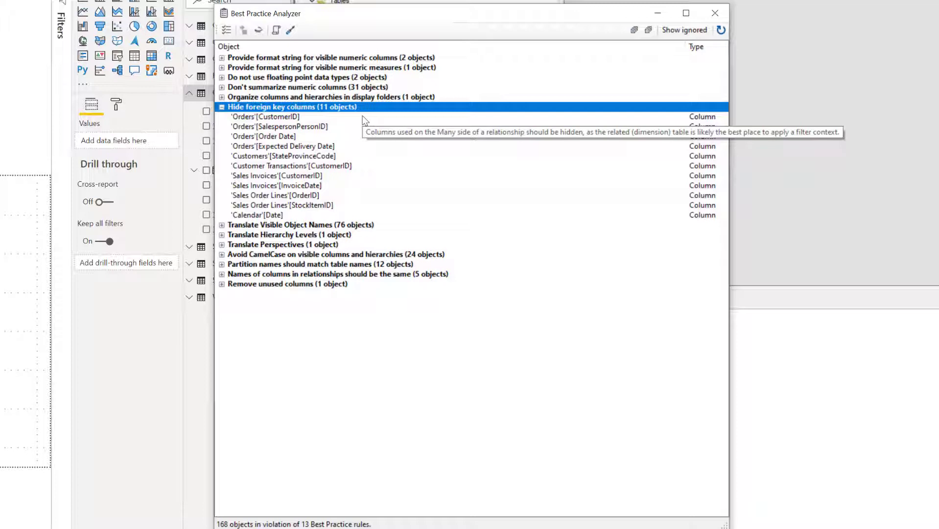
pyautogui.moveTo(364, 119)
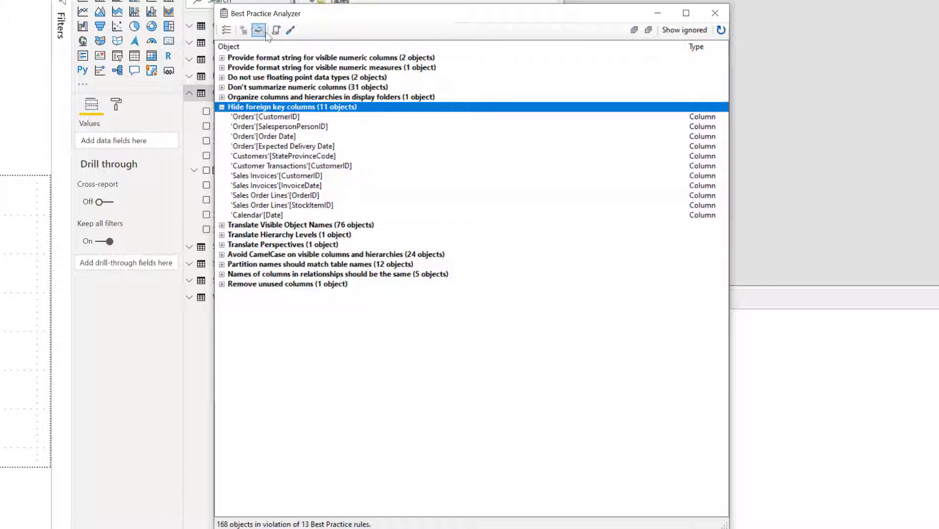
pyautogui.moveTo(276, 31)
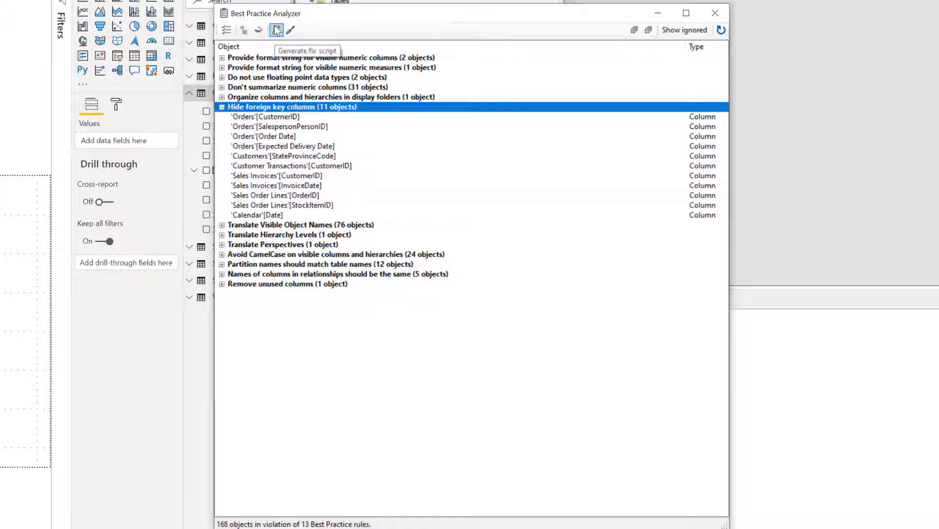
pyautogui.click(275, 30)
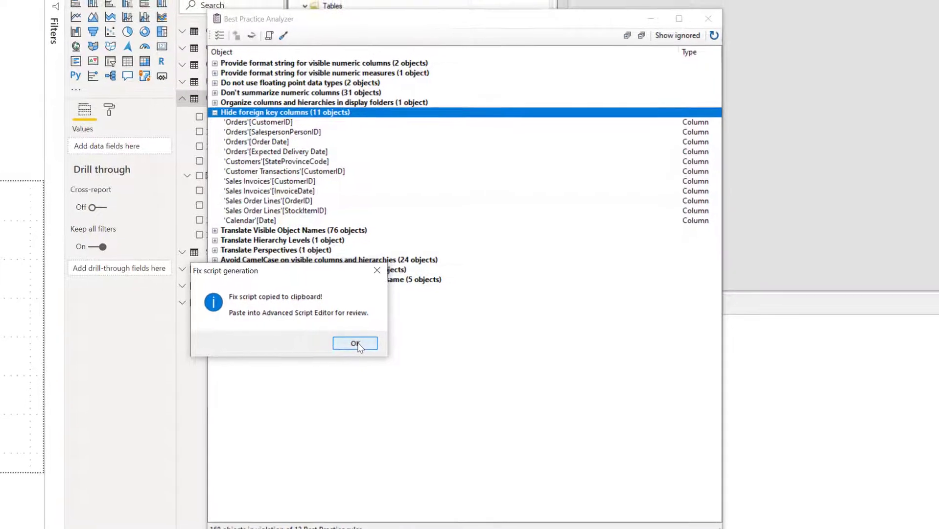
pyautogui.click(354, 343)
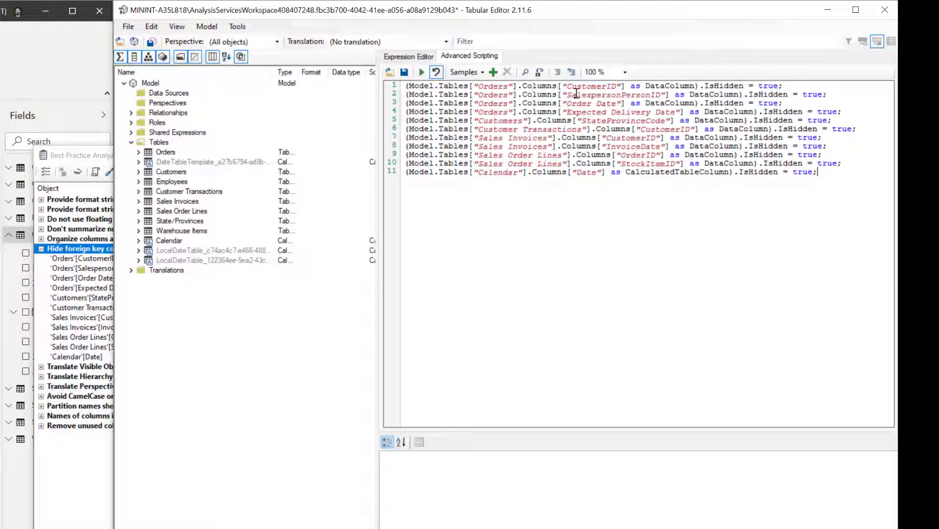
pyautogui.moveTo(676, 85)
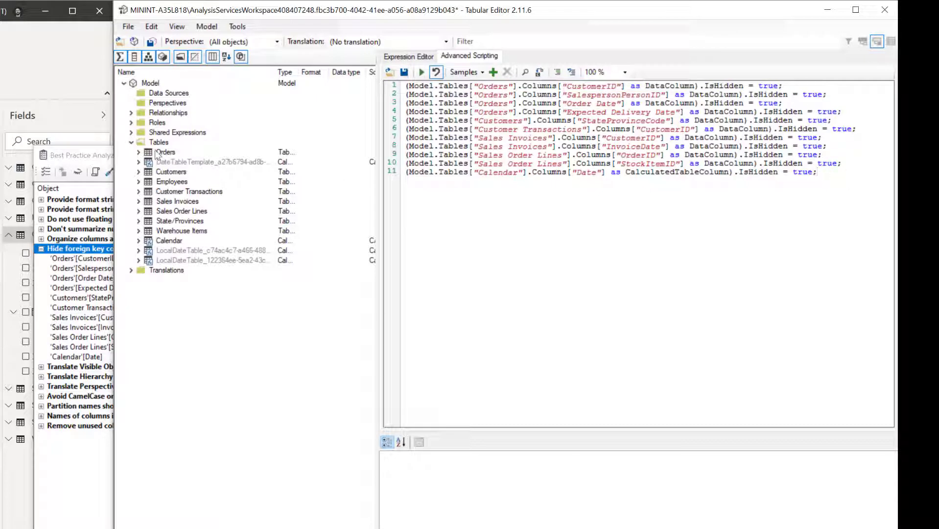
# Step: Expand the Orders table in the TOM explorer to check its now-hidden foreign key columns
pyautogui.click(166, 152)
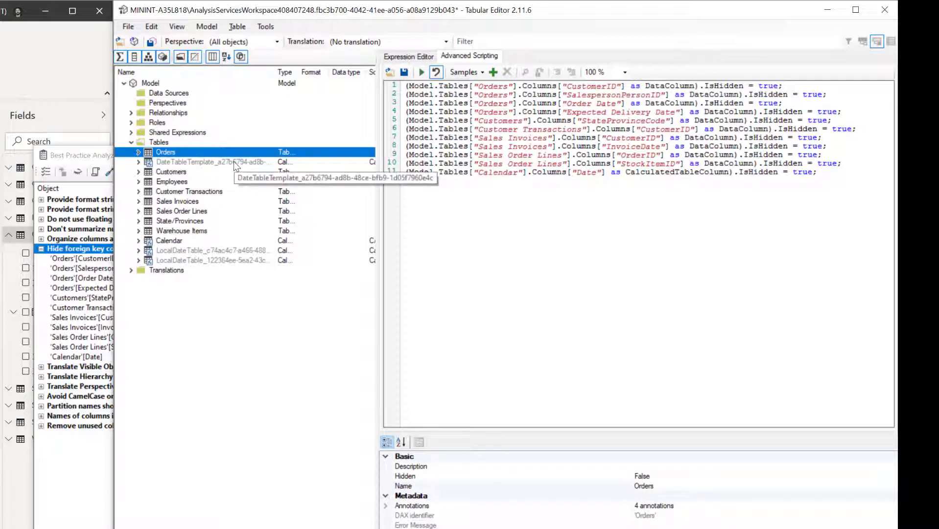
pyautogui.click(138, 151)
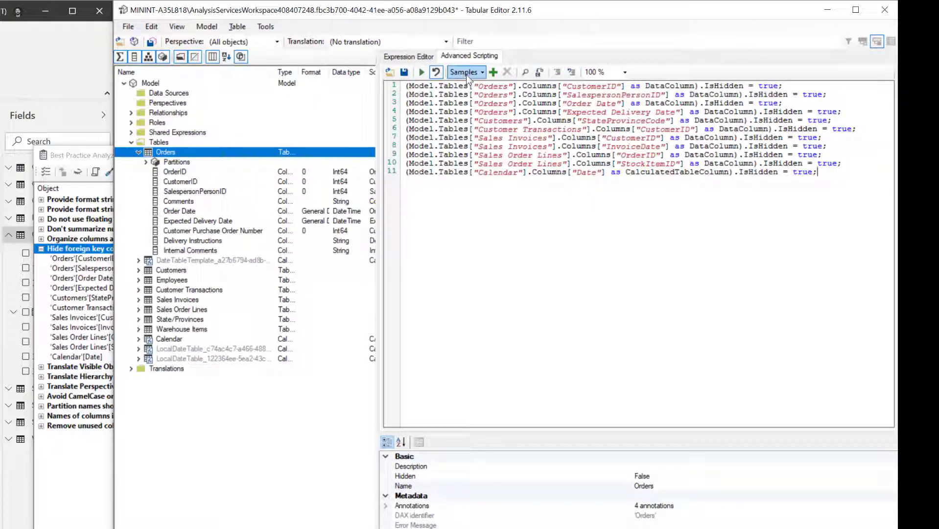
pyautogui.moveTo(422, 71)
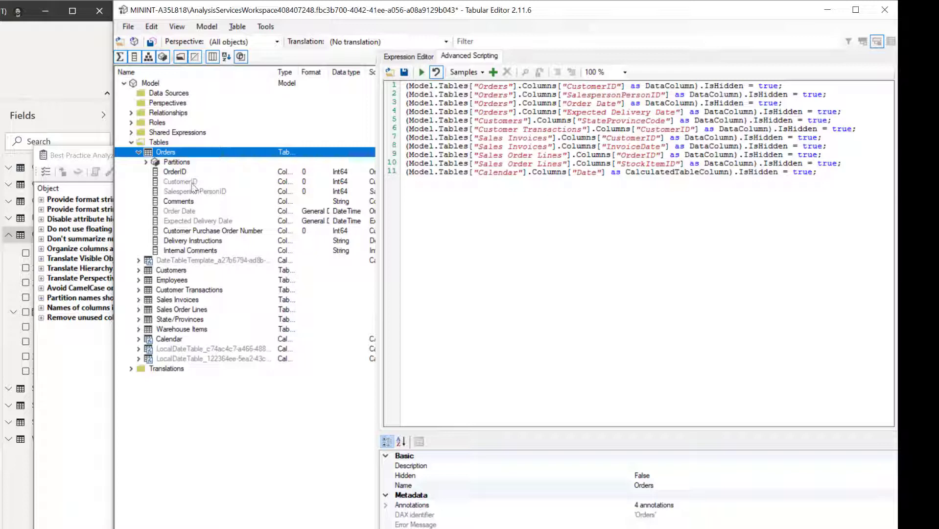
pyautogui.moveTo(8, 284)
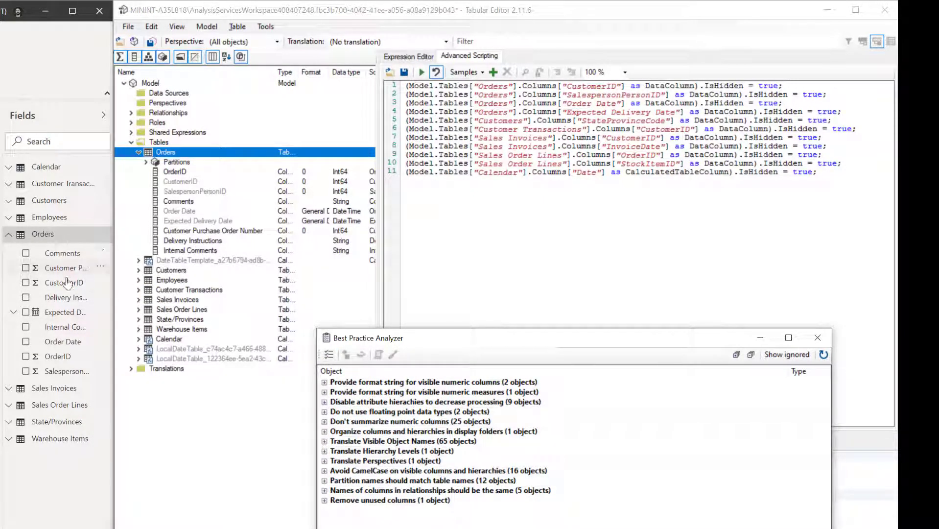
pyautogui.moveTo(106, 353)
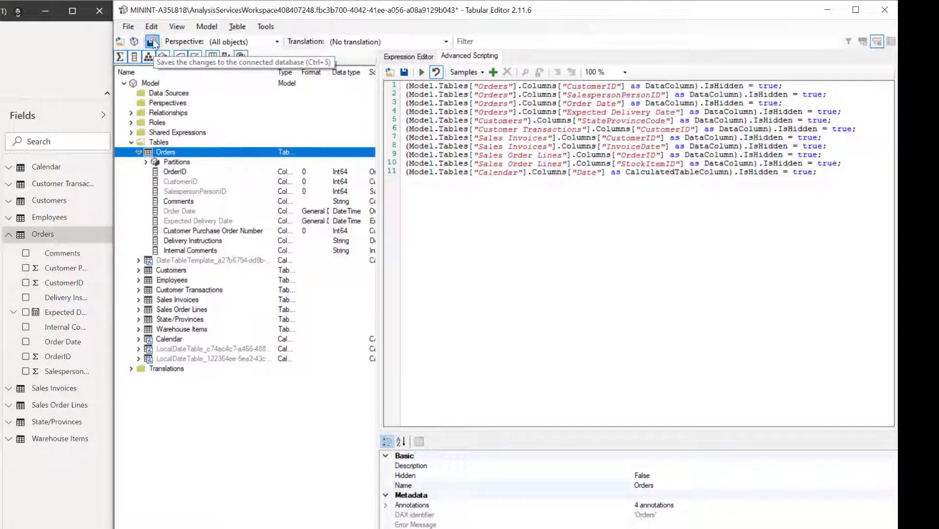
# Step: Save the model, then Unhide all fields in Power BI so the 11 columns are flagged again
pyautogui.click(152, 41)
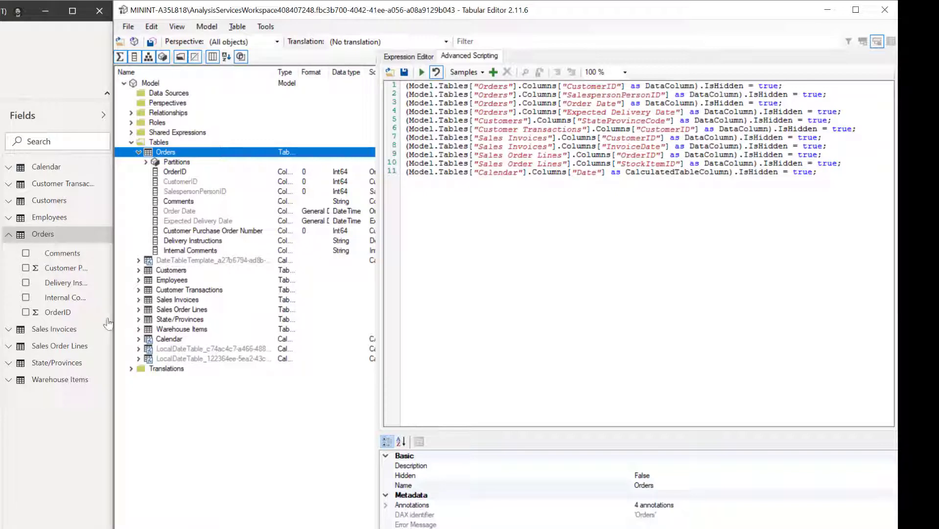
pyautogui.rightClick(66, 267)
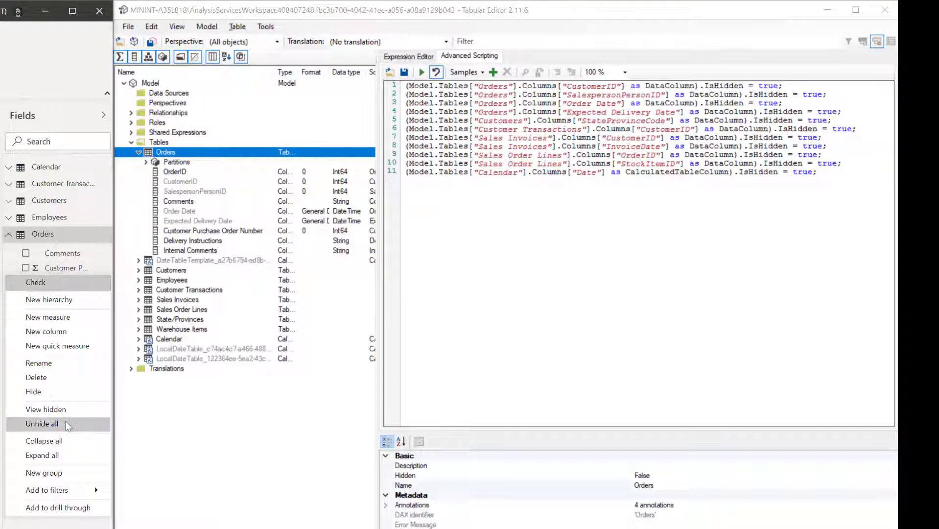
pyautogui.click(42, 423)
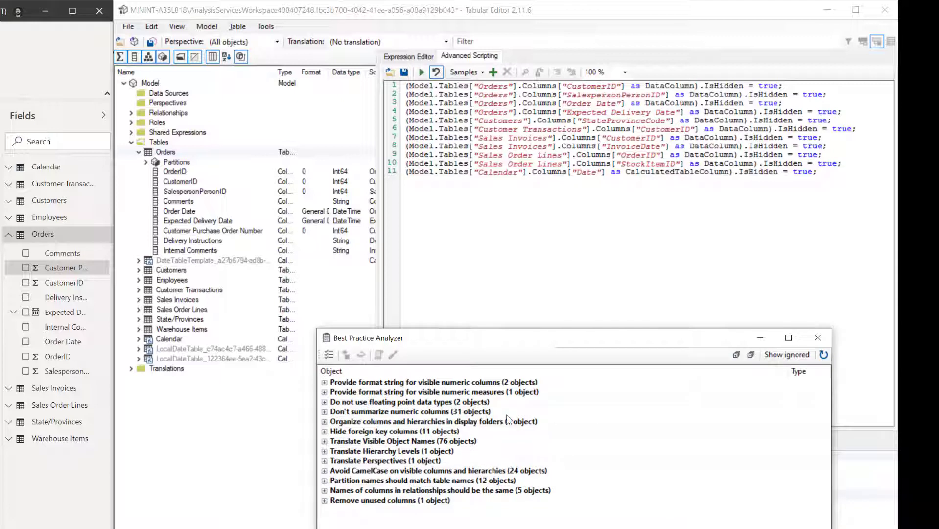
# Step: Apply the analyzer fix for 'Hide foreign key columns' and save the model
pyautogui.click(396, 431)
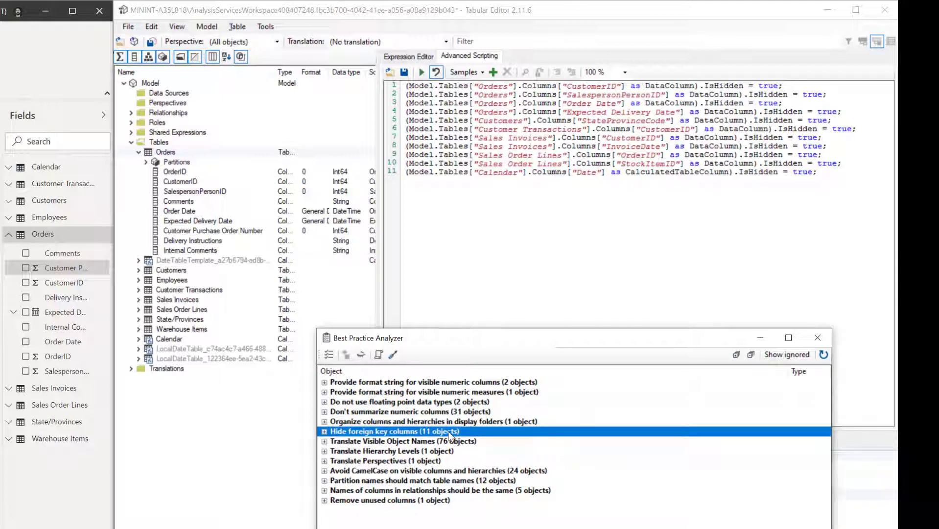
pyautogui.moveTo(379, 353)
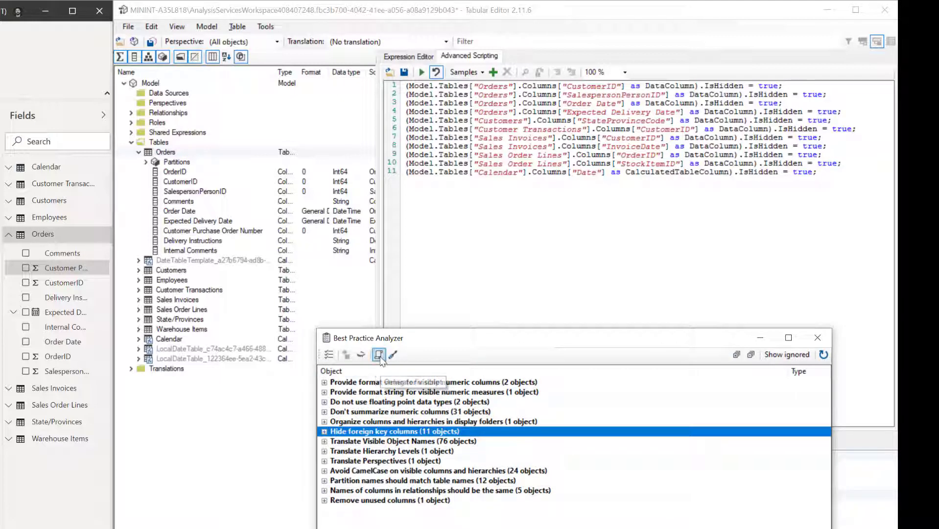
pyautogui.moveTo(394, 353)
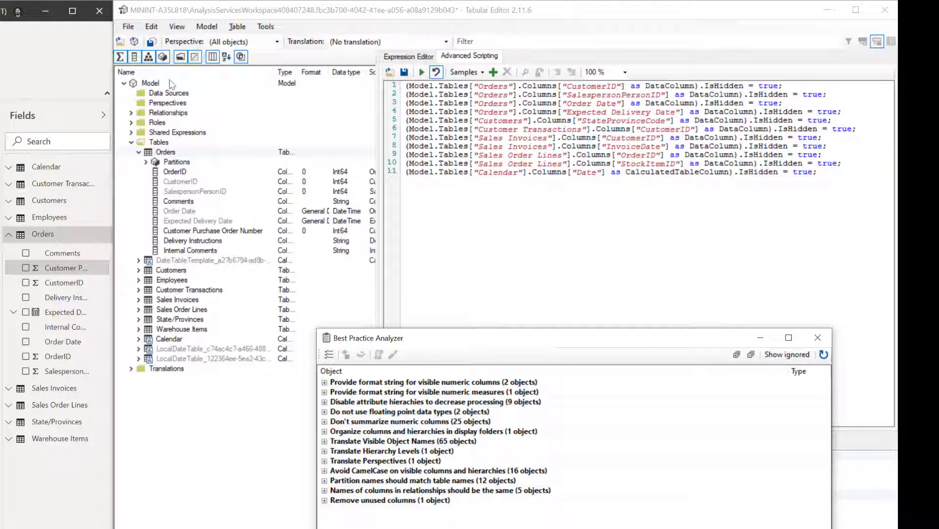
pyautogui.click(151, 41)
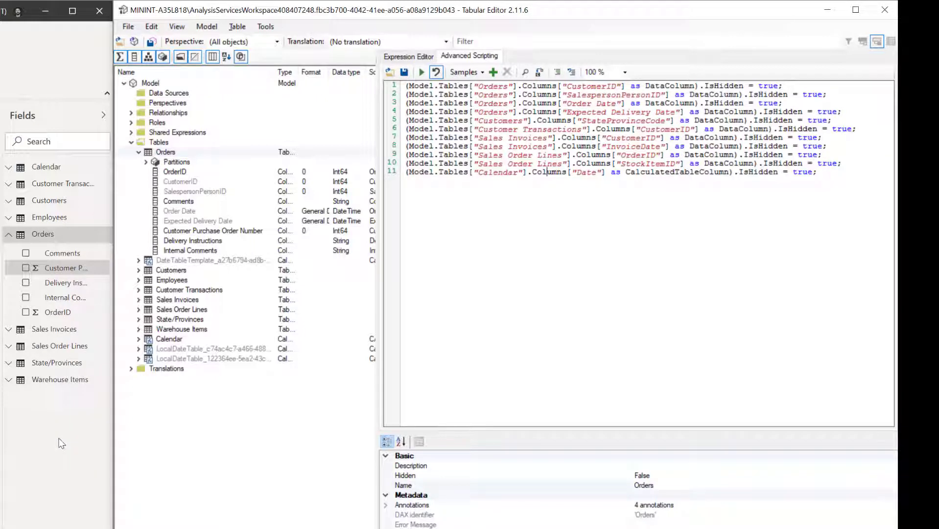
pyautogui.moveTo(614, 231)
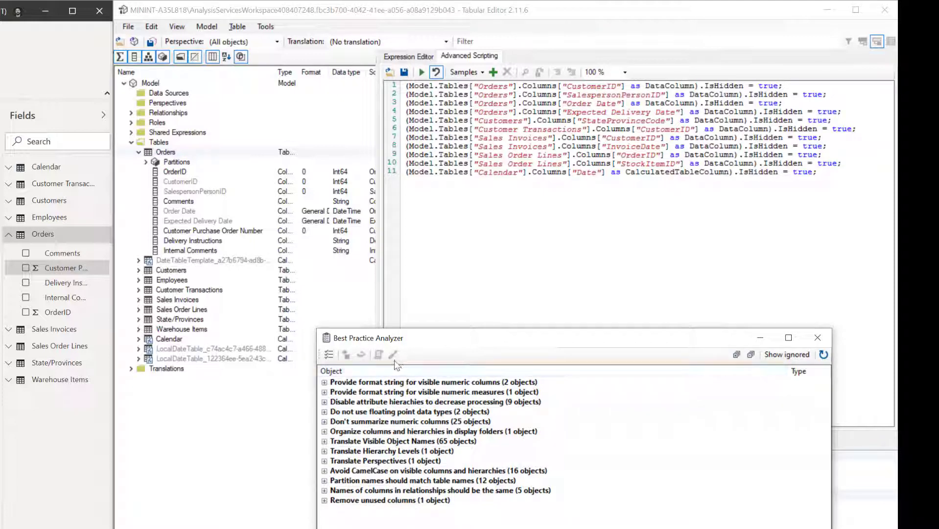
pyautogui.moveTo(396, 361)
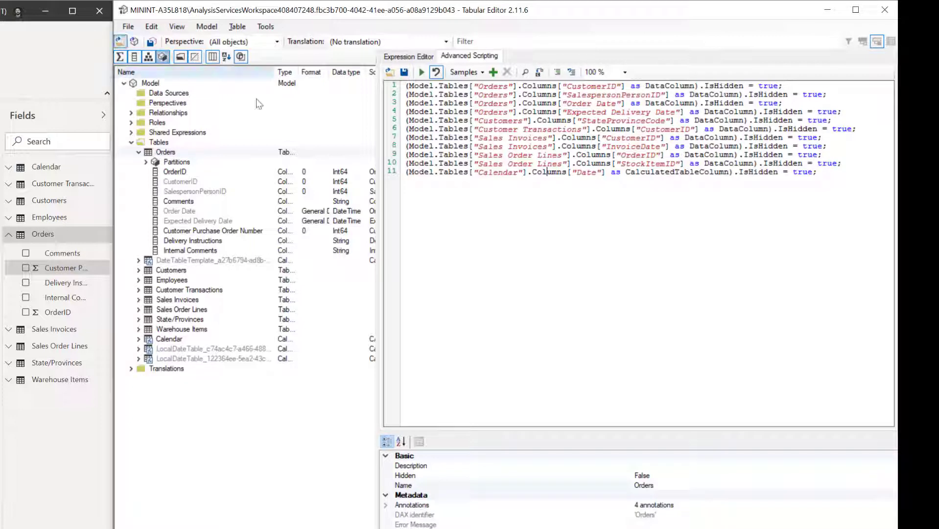
# Step: Start a new rule under 'Rules on the local machine' in Manage Best Practice Rules
pyautogui.click(264, 26)
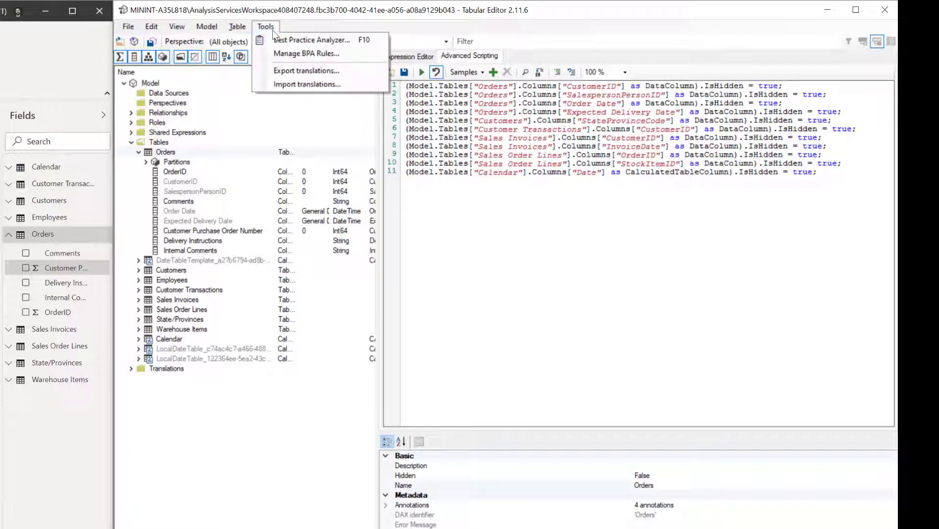
pyautogui.moveTo(306, 53)
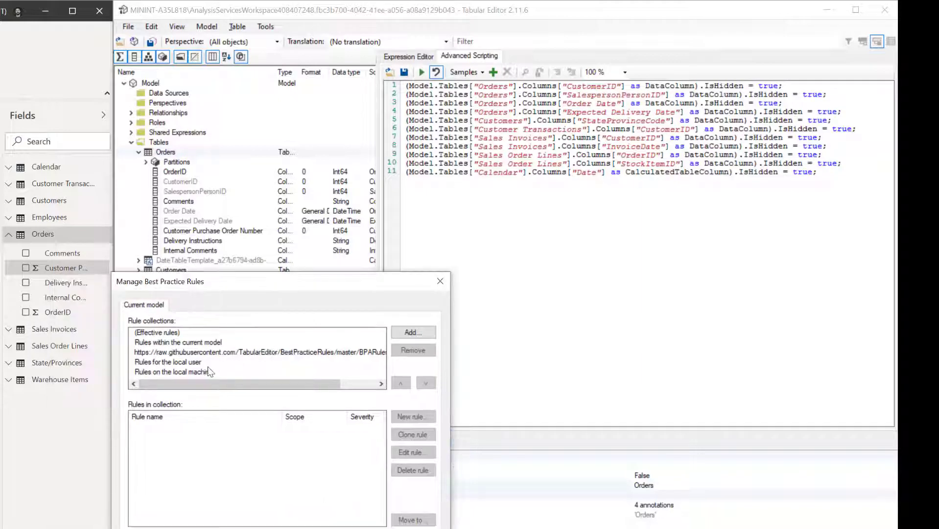
pyautogui.click(173, 371)
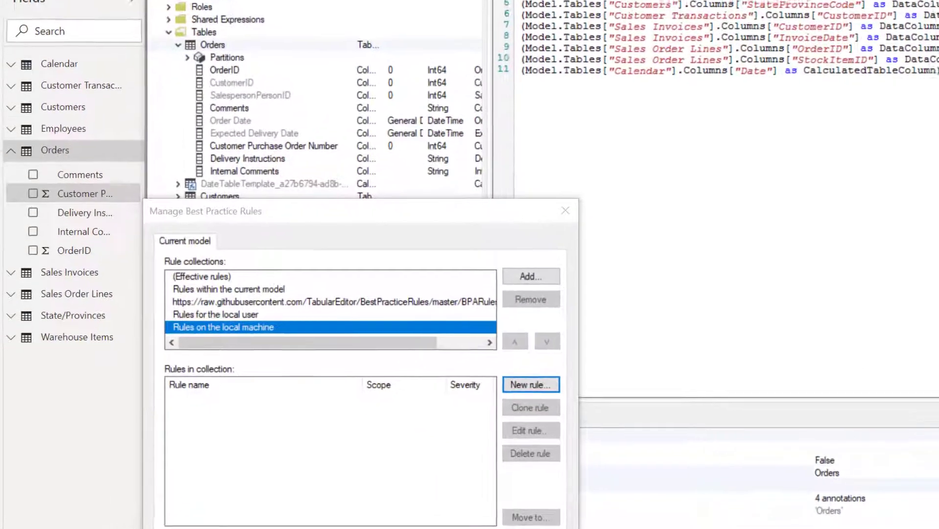
pyautogui.click(530, 385)
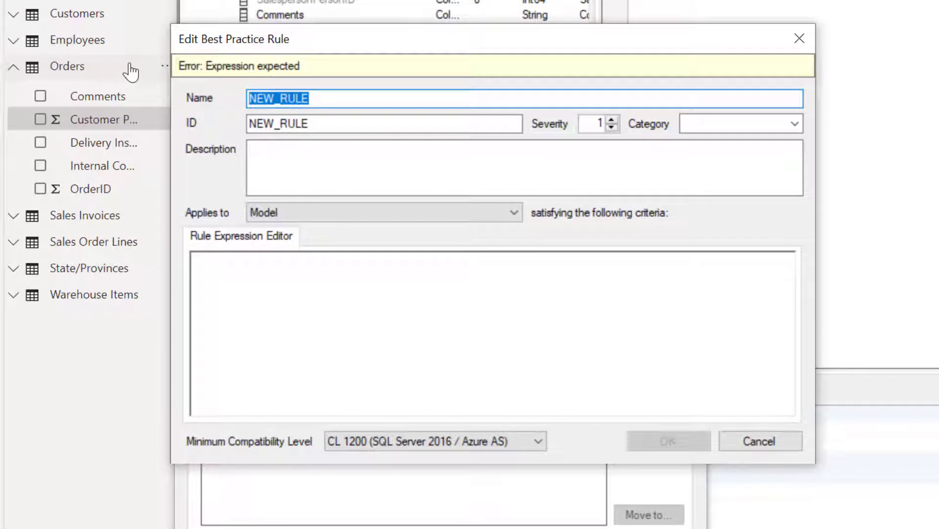
# Step: Name the rule 'Disable auto time intelligence' and set its category to Performance
pyautogui.write('Disable auto time')
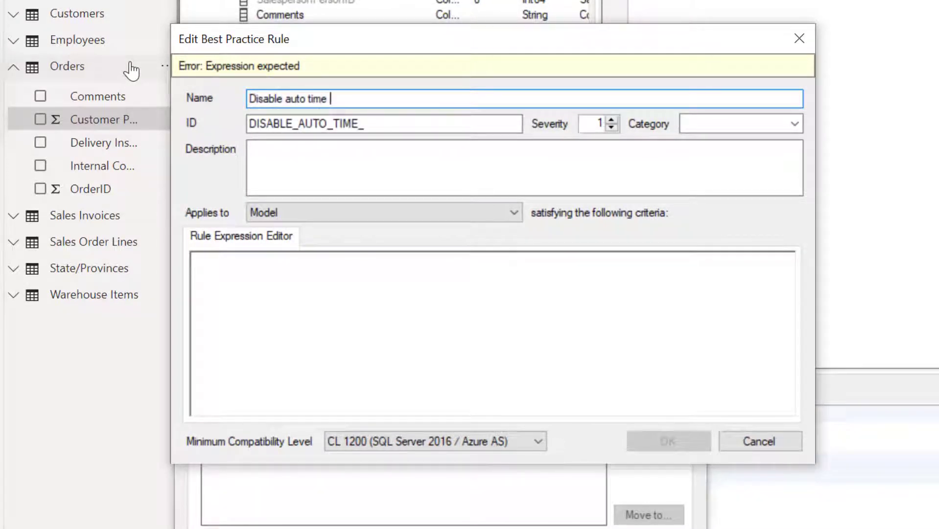
pyautogui.write('intelligence')
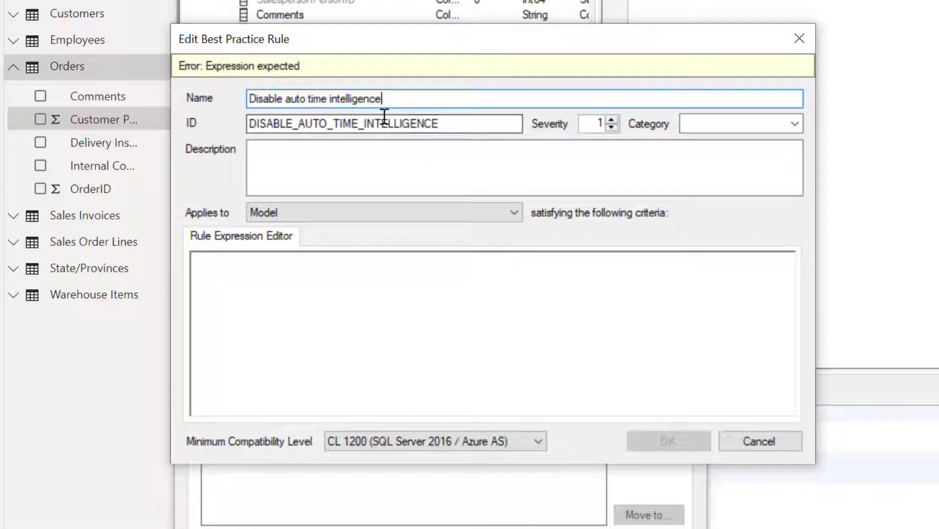
pyautogui.moveTo(591, 125)
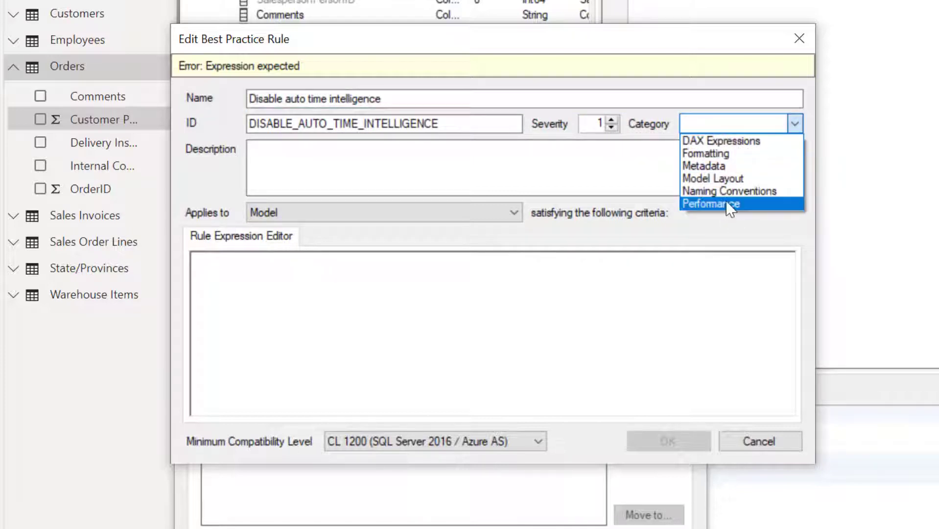
pyautogui.click(711, 203)
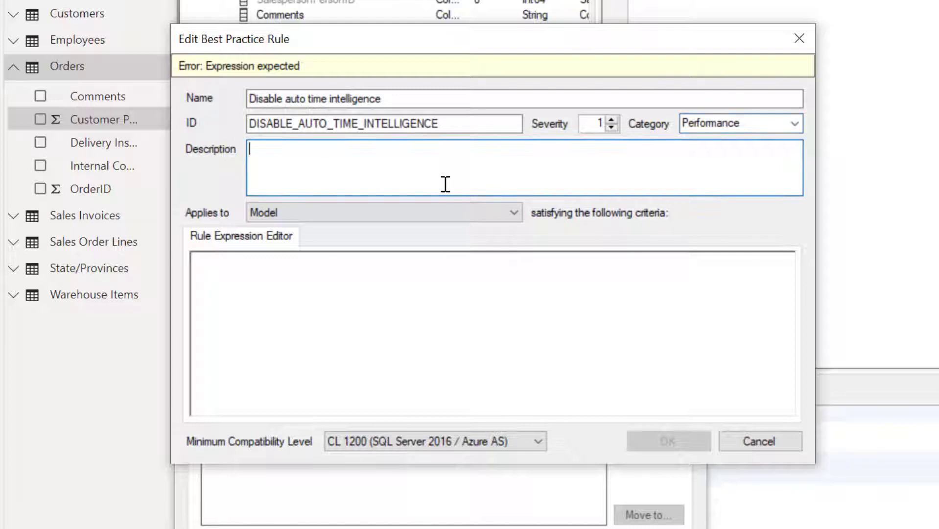
# Step: Describe the fix: navigate to Power BI Desktop's Current File properties and disable Auto date/time in Data Load
pyautogui.write('Navigate t')
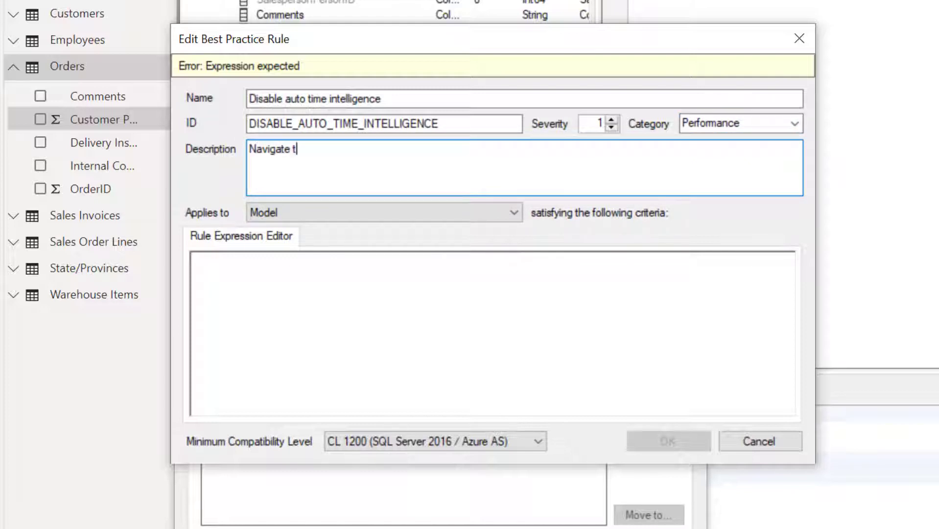
pyautogui.write('o the Power BI')
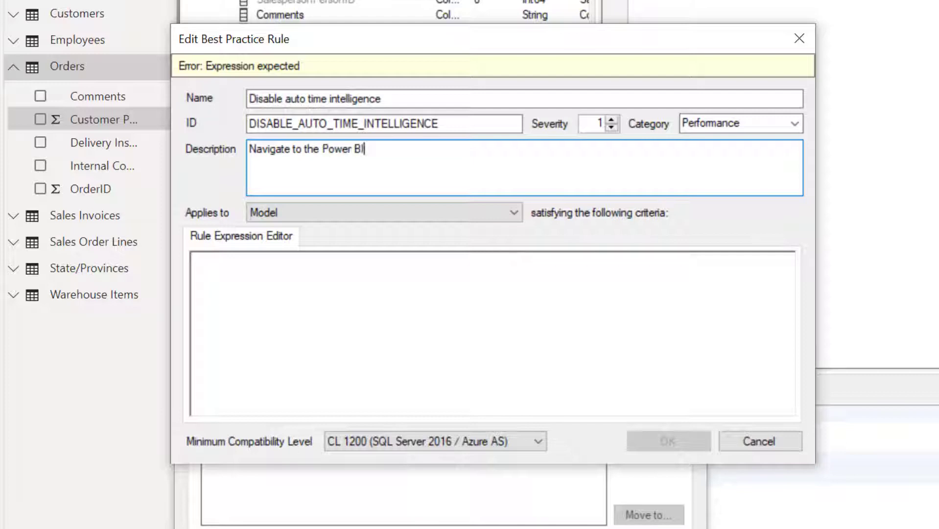
pyautogui.write('Desktop')
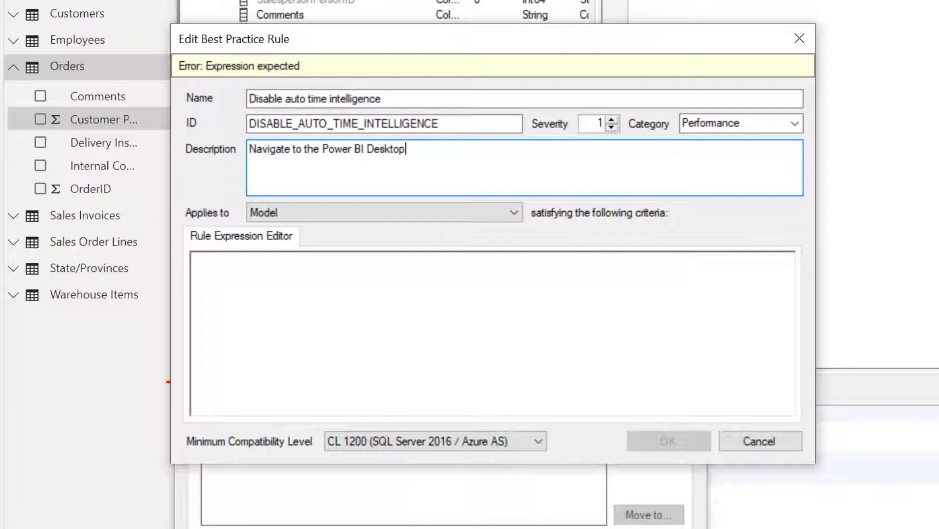
pyautogui.write("'s Current")
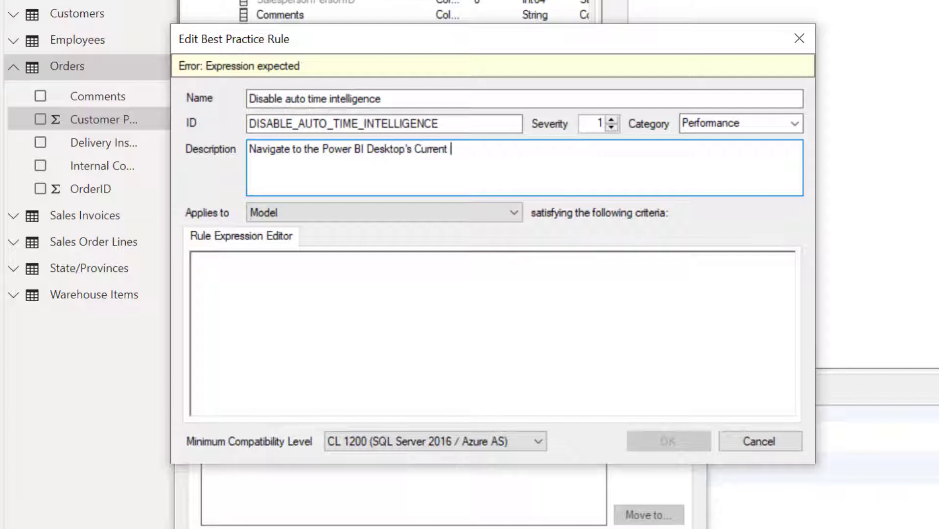
pyautogui.write('File properties and dis')
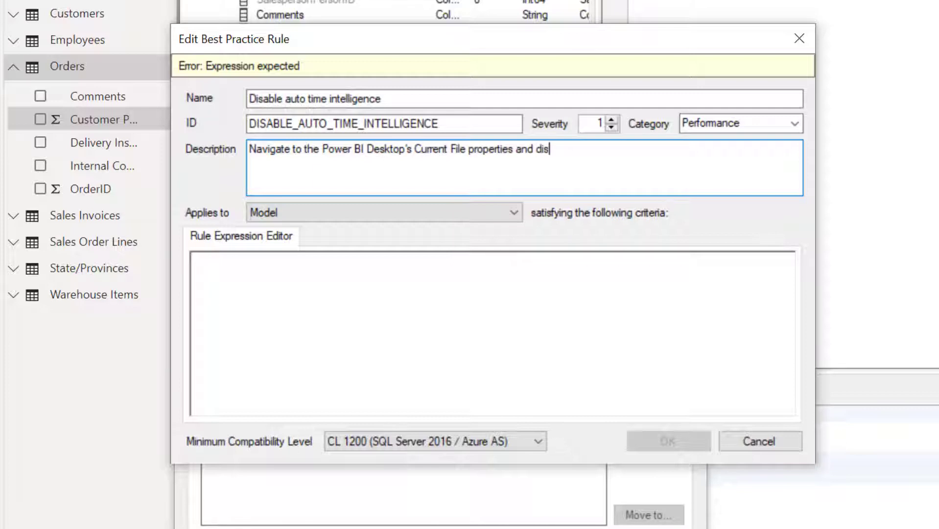
pyautogui.write('able the s')
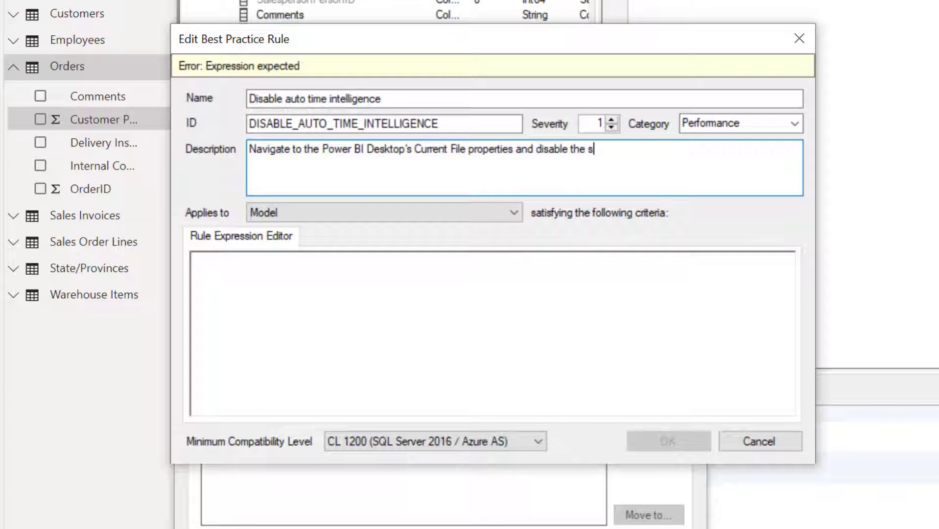
pyautogui.write('etting Auto d')
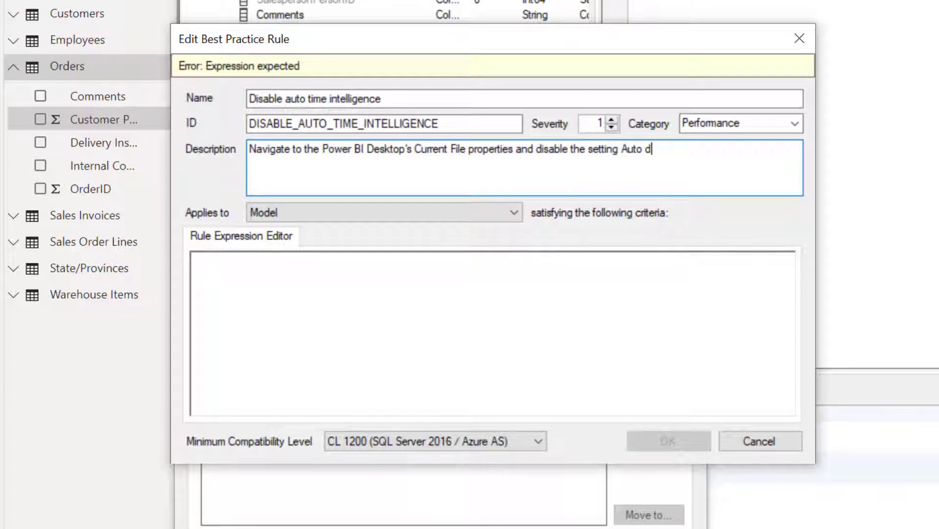
pyautogui.write('ate/time in Data')
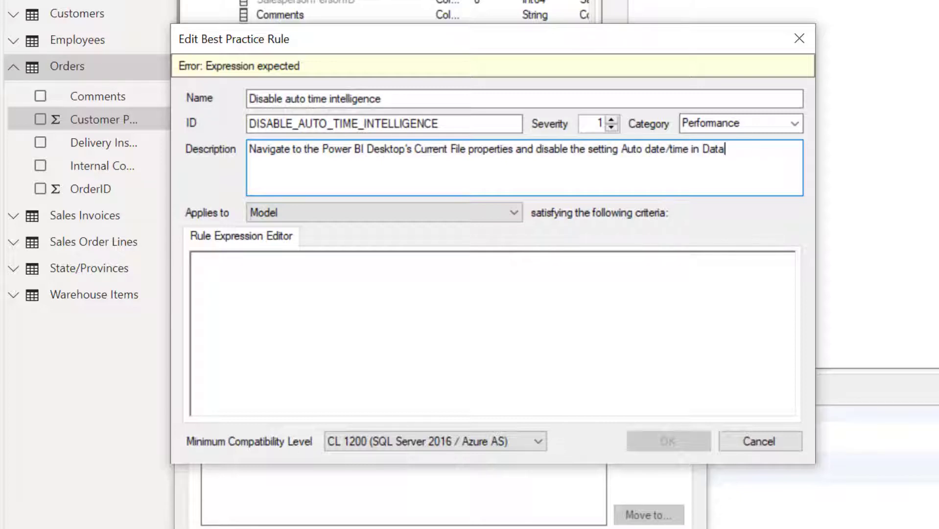
pyautogui.write('Load.')
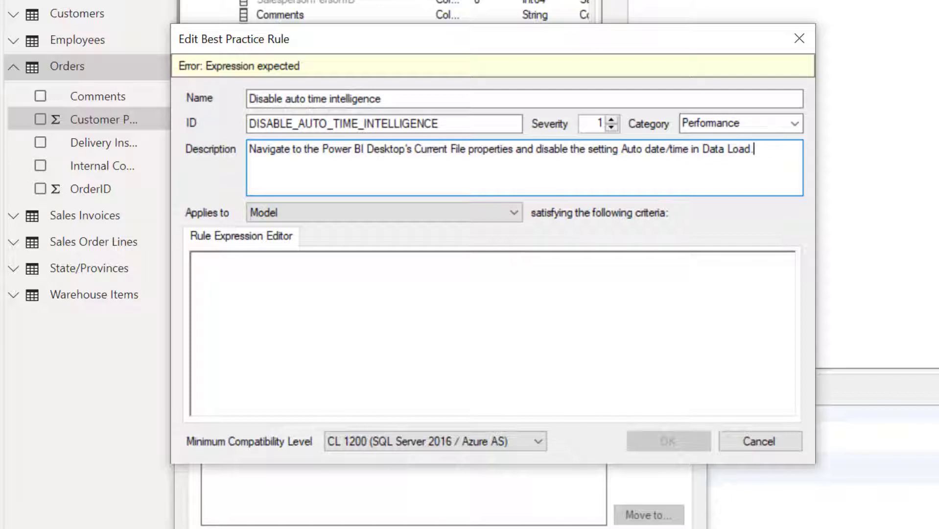
# Step: Add a note that all new files should disable Auto date/time under Global settings > Data Load
pyautogui.write('Note: To disable for')
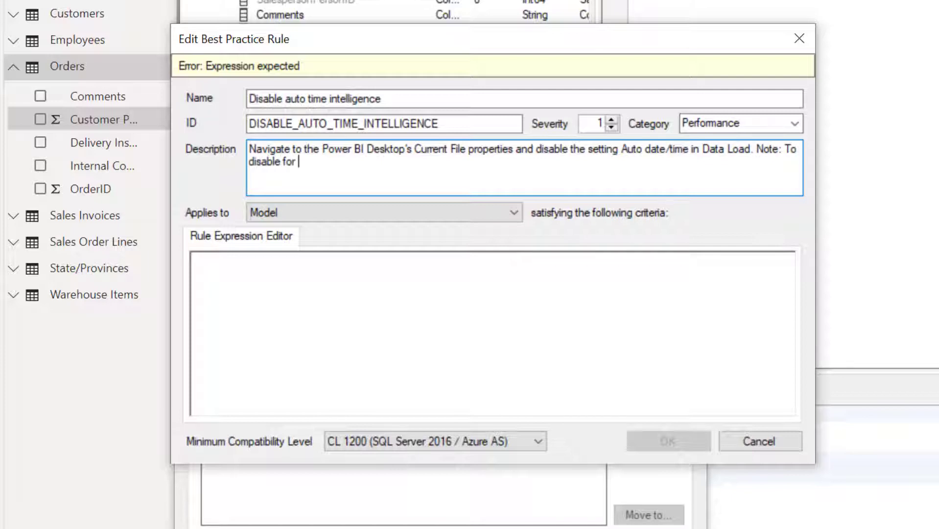
pyautogui.write('all new files')
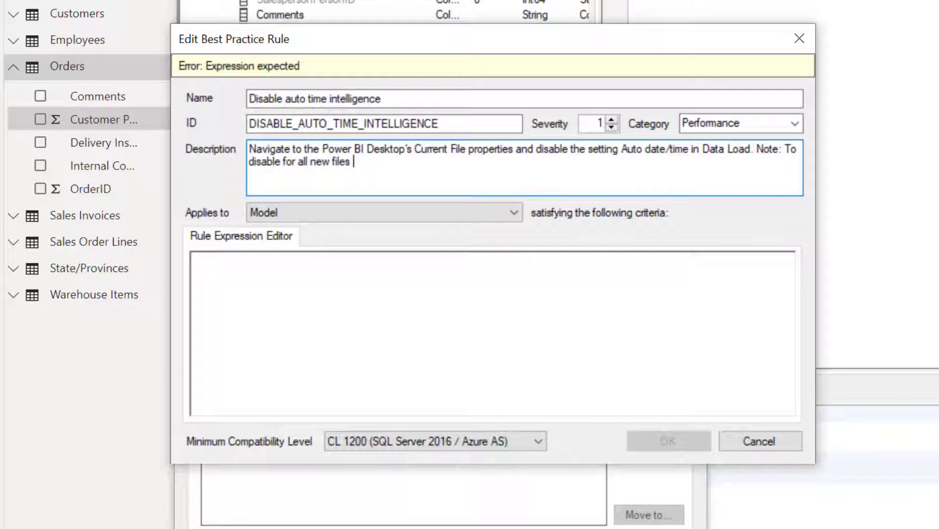
pyautogui.write('created in Power BI Desktop')
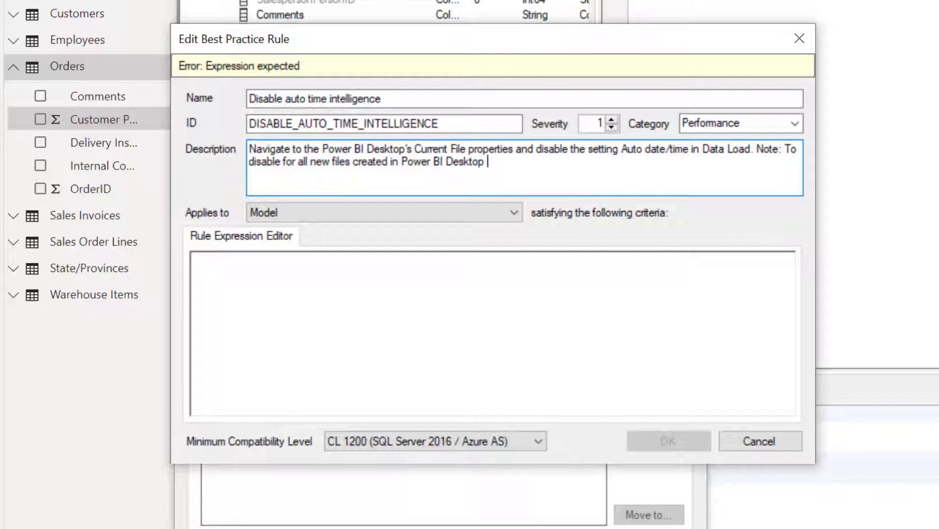
pyautogui.write('disable')
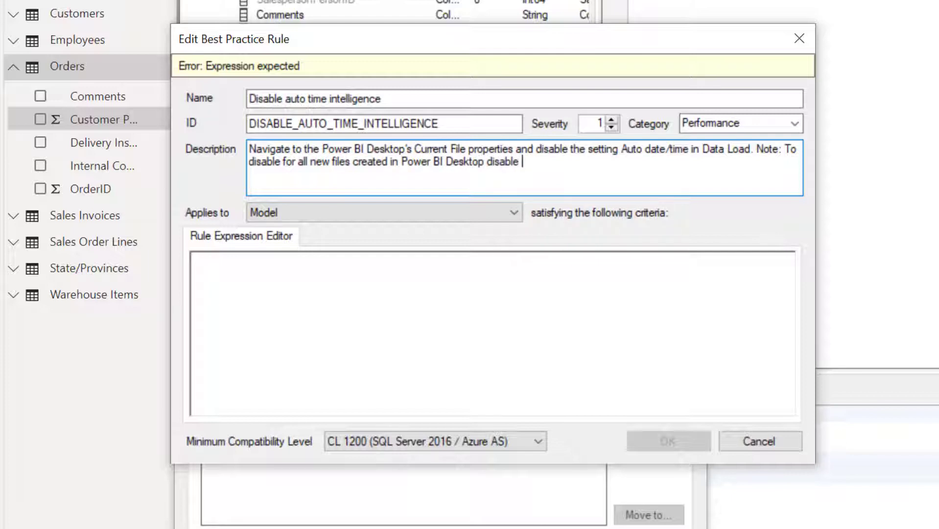
pyautogui.write('the setting Auto date/time for new files in the')
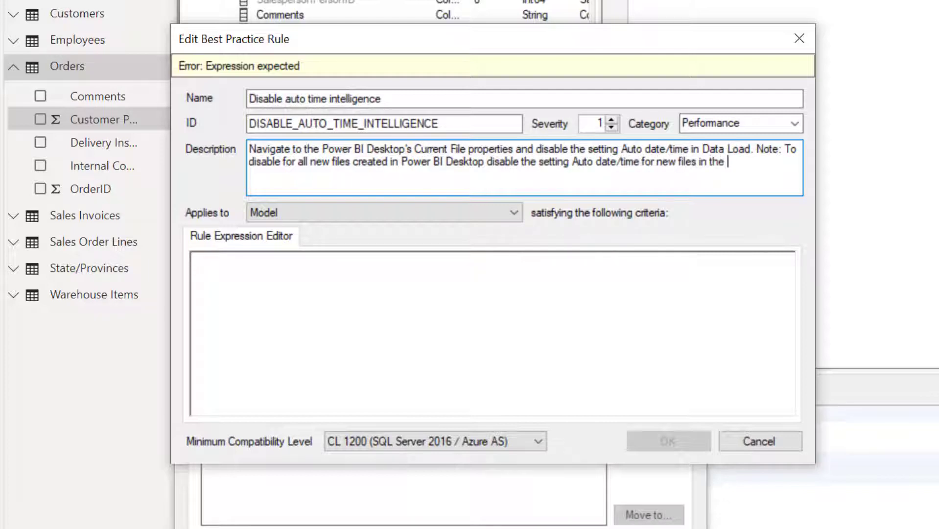
pyautogui.write('Global settings')
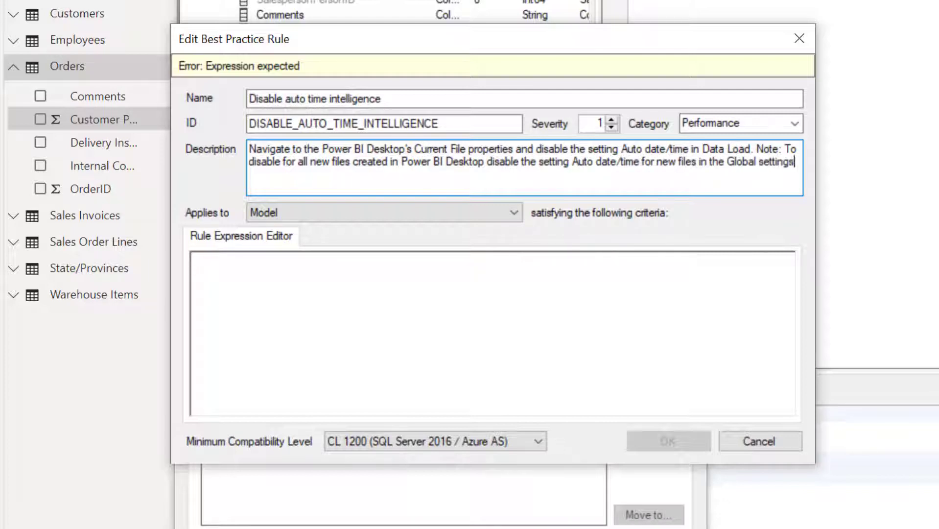
pyautogui.write('Data Load.')
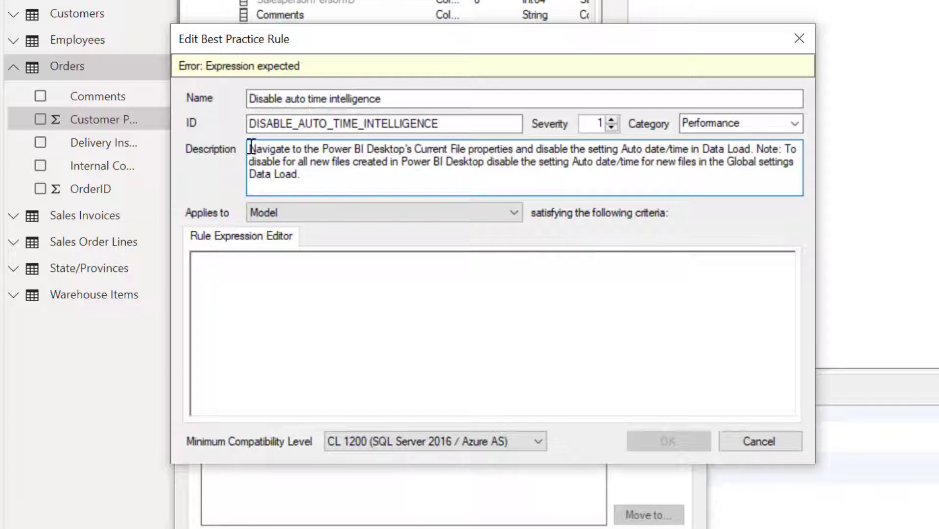
pyautogui.click(382, 212)
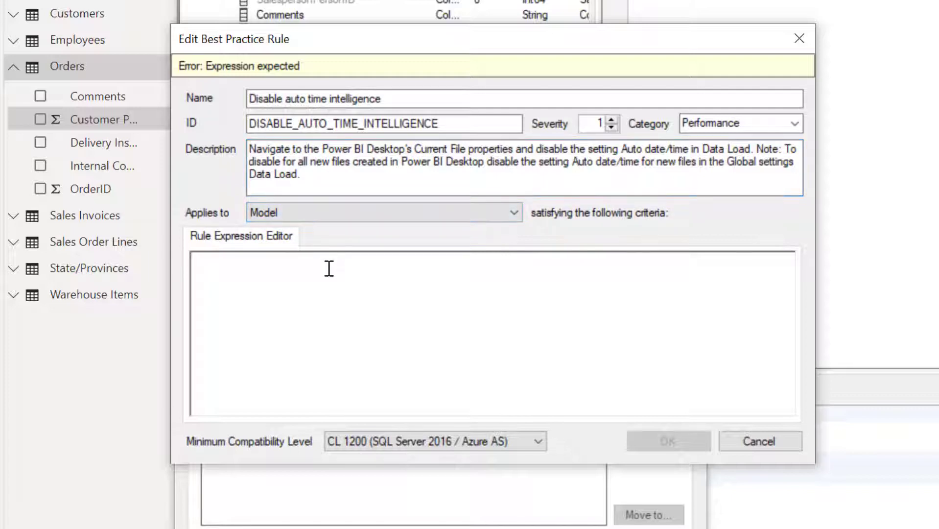
# Step: Write the expression Tables.Any(Name.StartsWith("LocalDateTable_")) and save the rule to the local machine rules
pyautogui.write('Tables.')
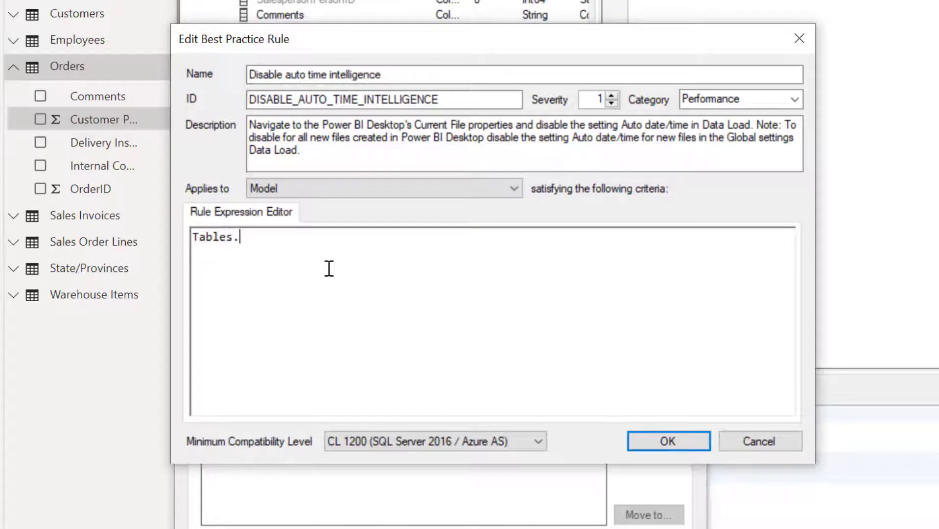
pyautogui.write('Any(Nam')
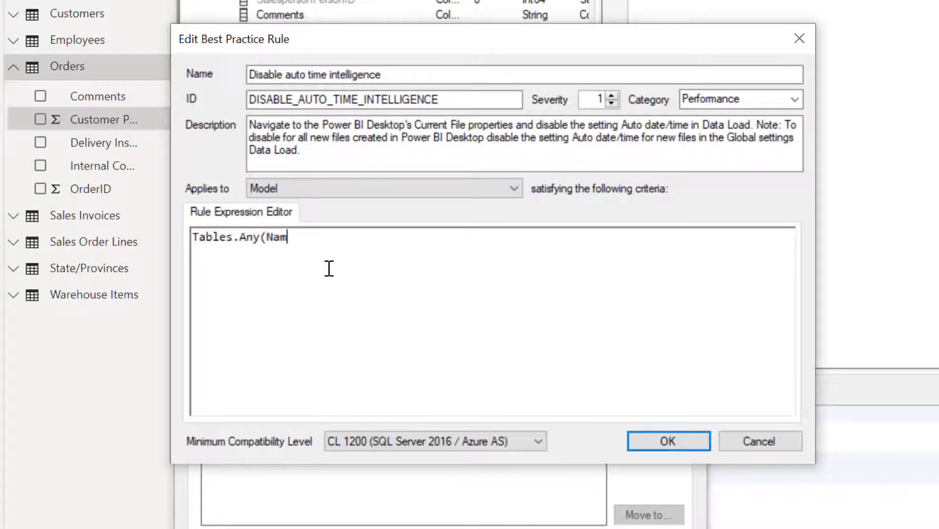
pyautogui.write('e.S')
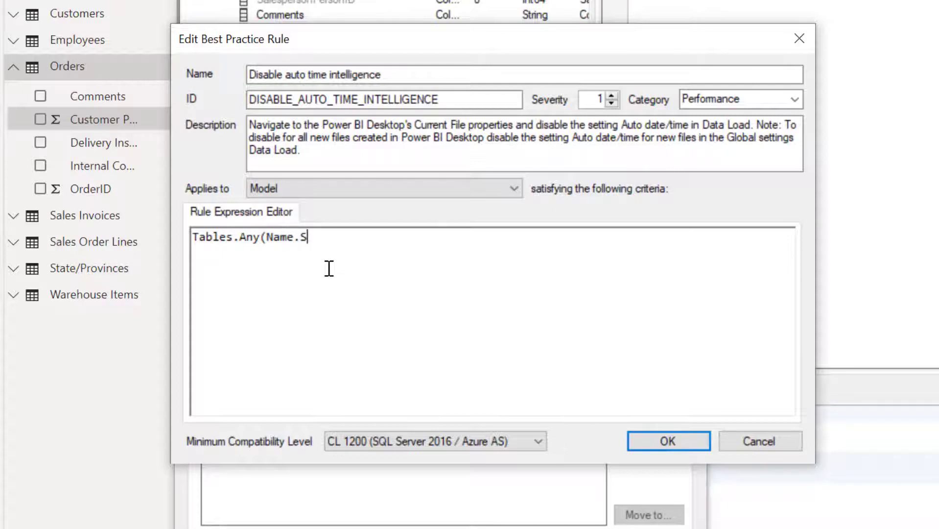
pyautogui.write('tartsWith(')
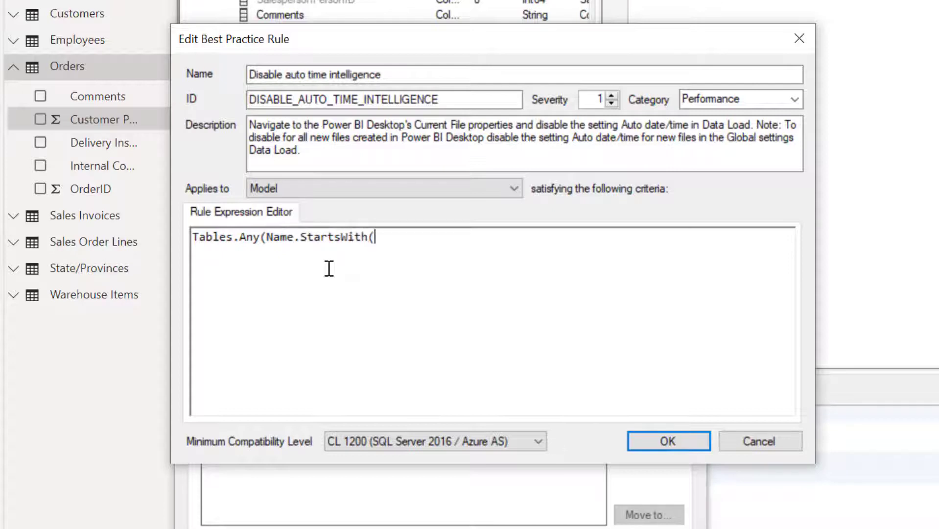
pyautogui.write('"')
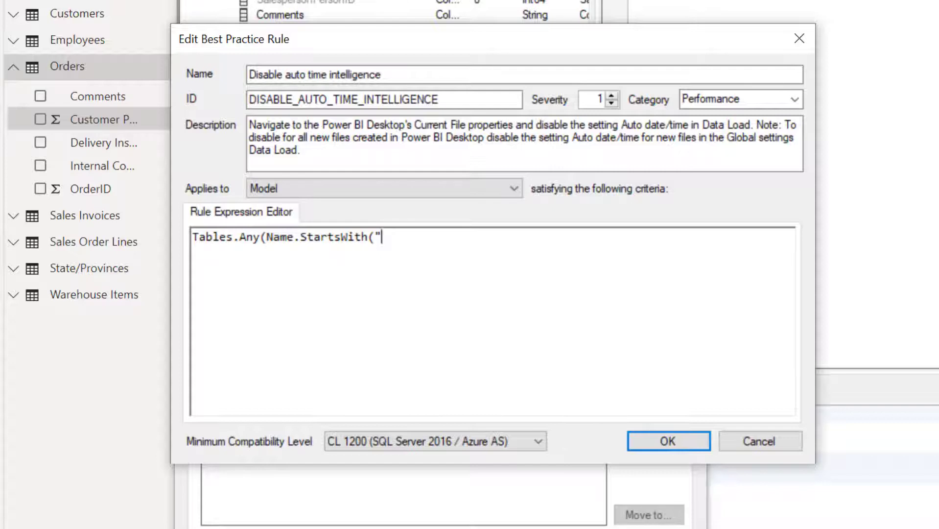
pyautogui.write('LocalDateT')
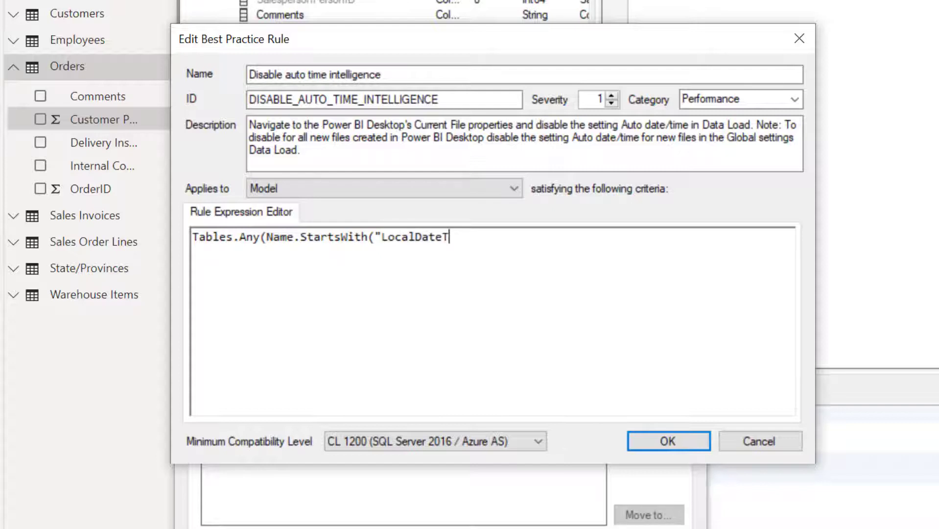
pyautogui.write('able_')
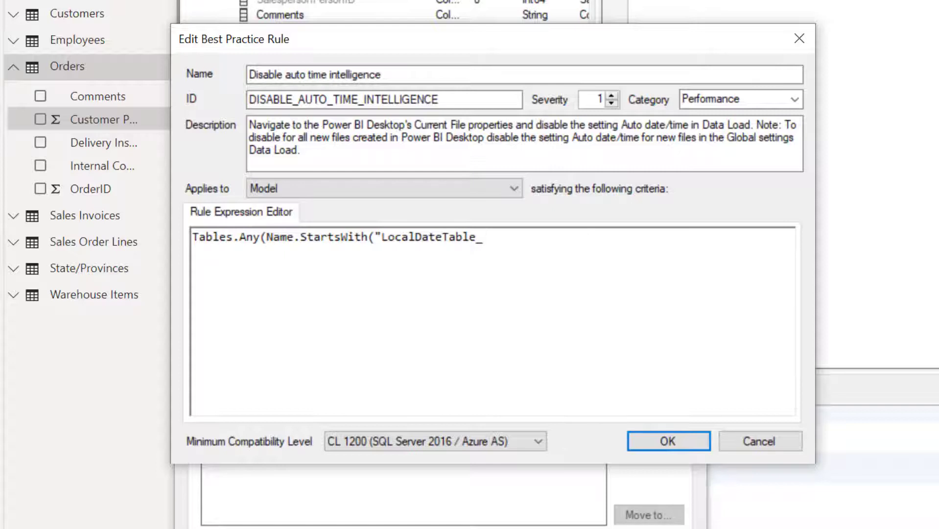
pyautogui.write('"')
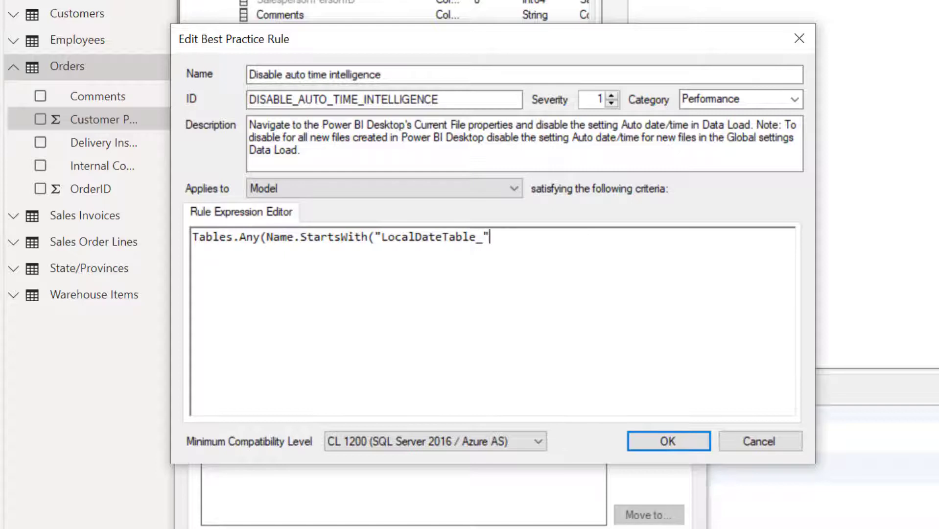
pyautogui.write(')')
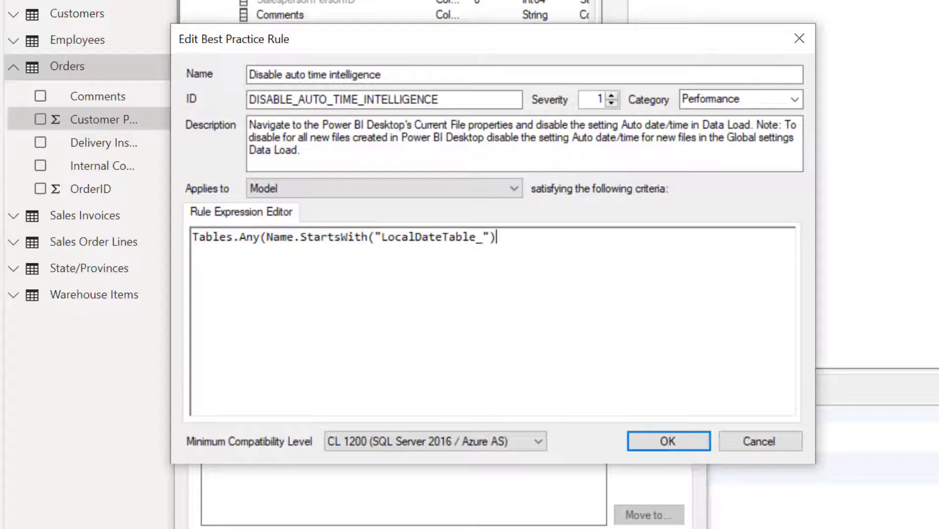
pyautogui.write(')')
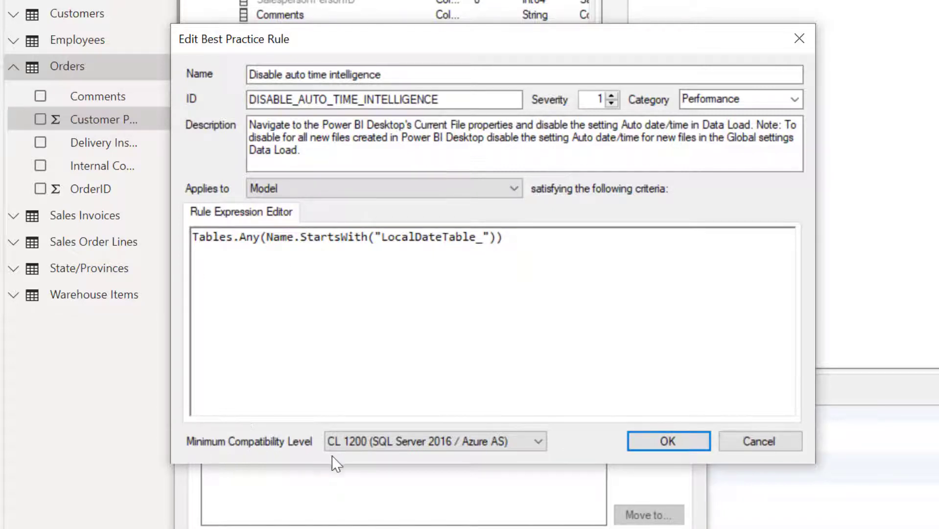
pyautogui.click(434, 441)
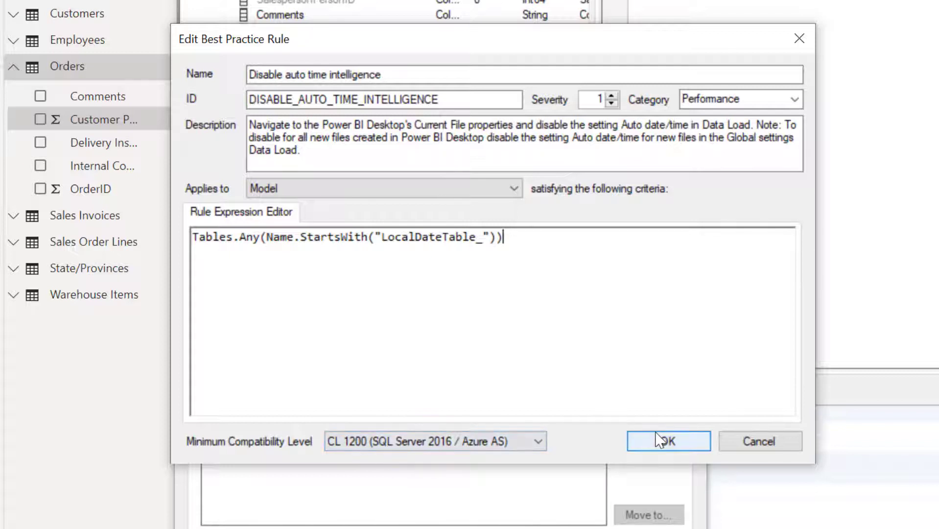
pyautogui.click(667, 441)
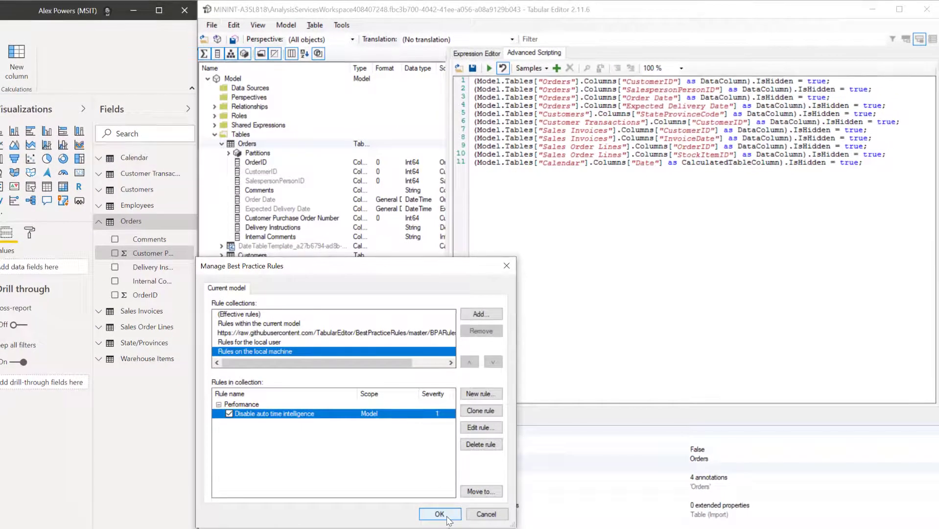
# Step: Confirm the rule manager, run the Best Practice Analyzer and review the Disable auto time intelligence flag
pyautogui.click(439, 514)
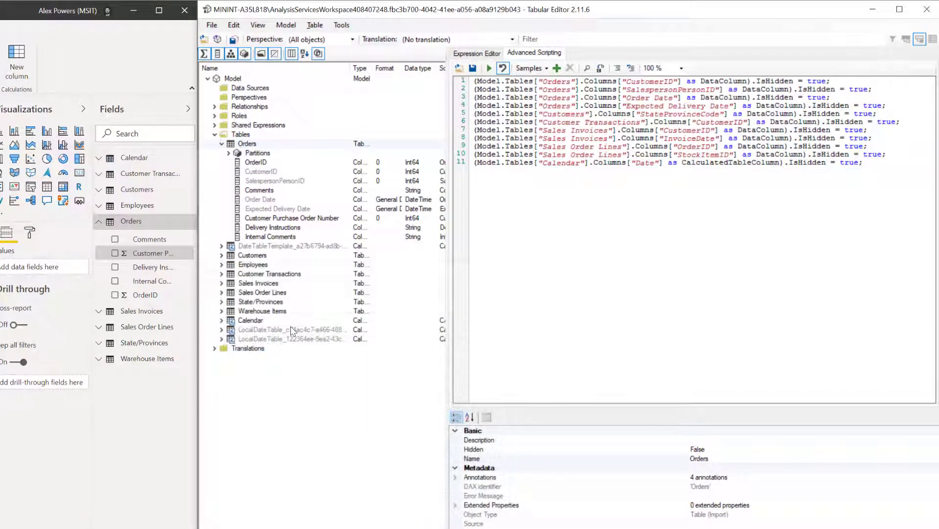
pyautogui.moveTo(312, 342)
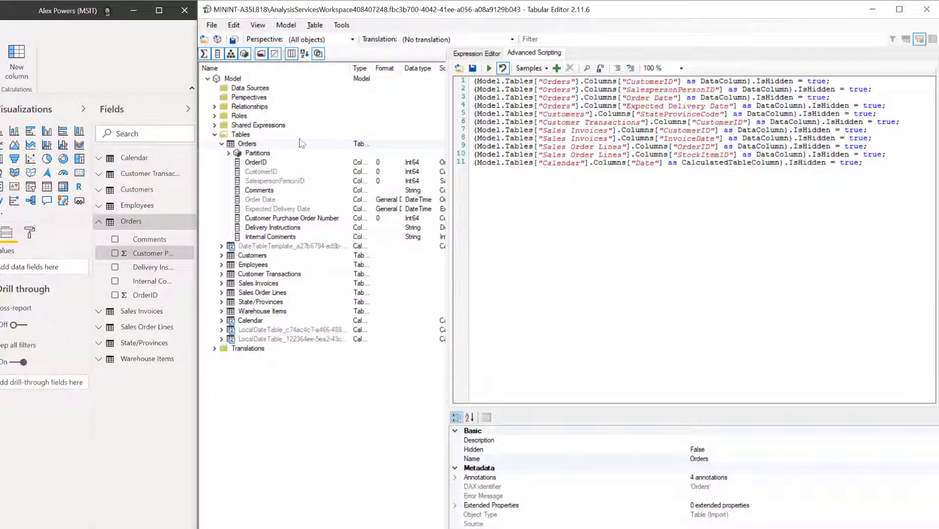
pyautogui.click(342, 24)
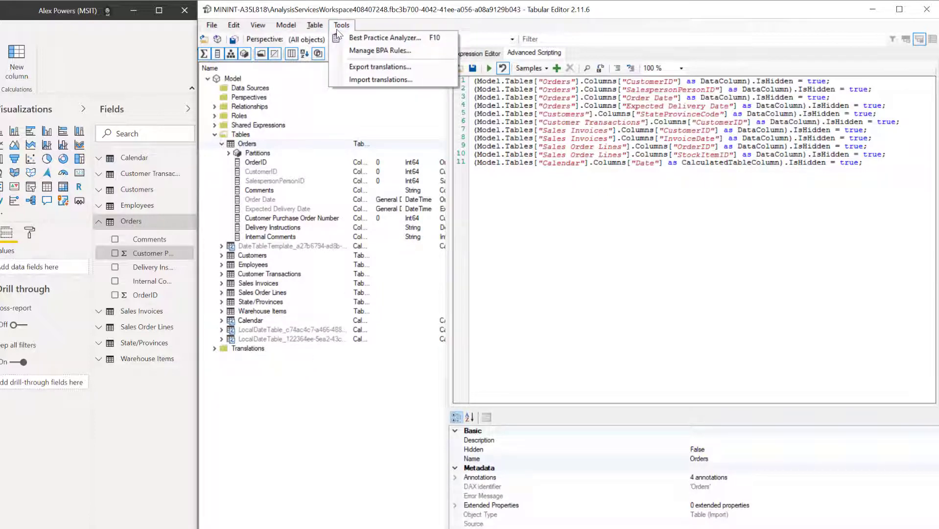
pyautogui.moveTo(385, 37)
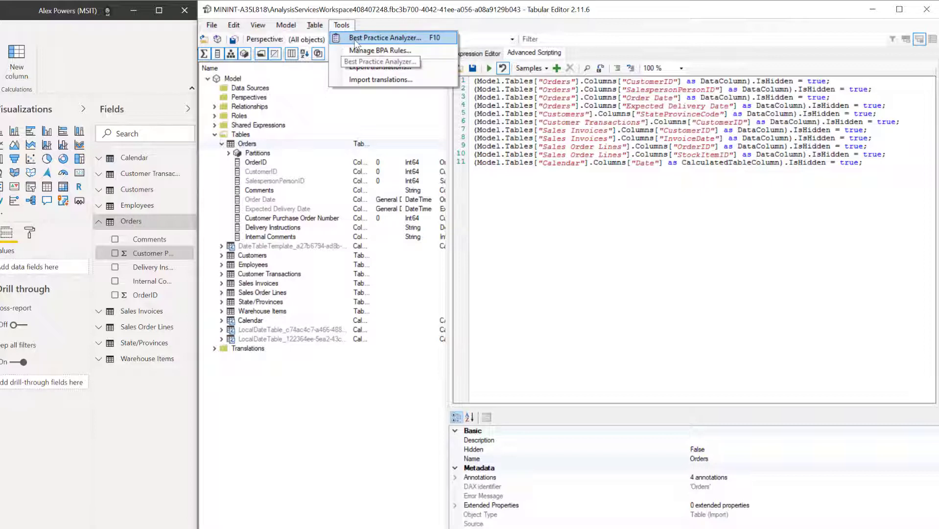
pyautogui.click(385, 38)
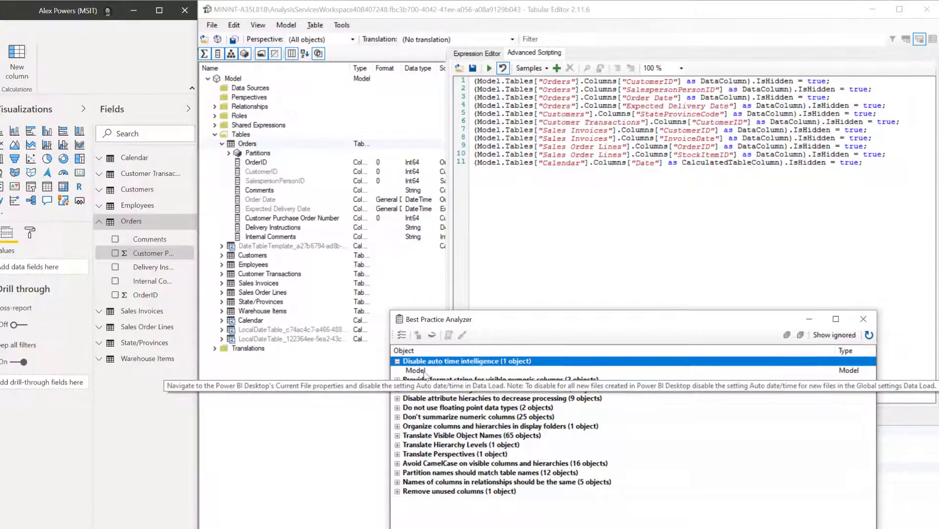
pyautogui.click(863, 318)
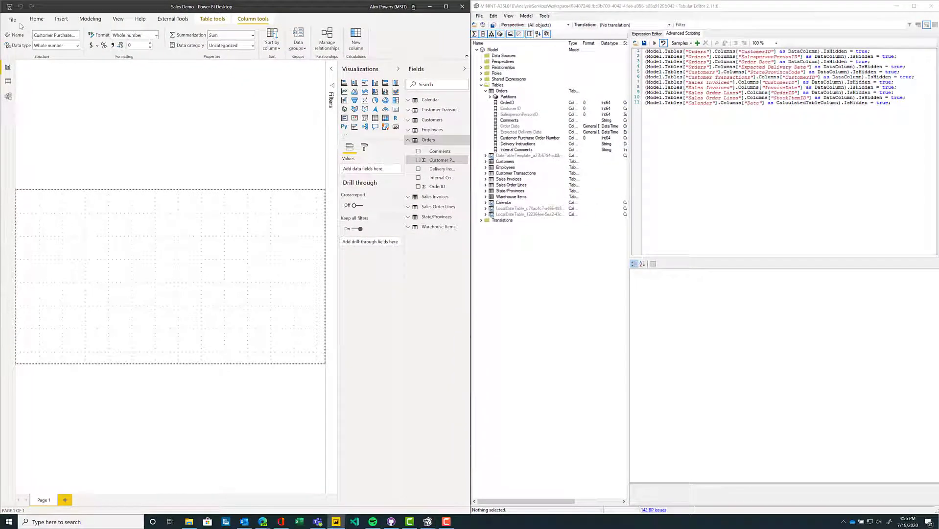
# Step: Uncheck Auto date/time under Current File > Data Load in Options, then accept Tabular Editor's metadata reload
pyautogui.click(12, 19)
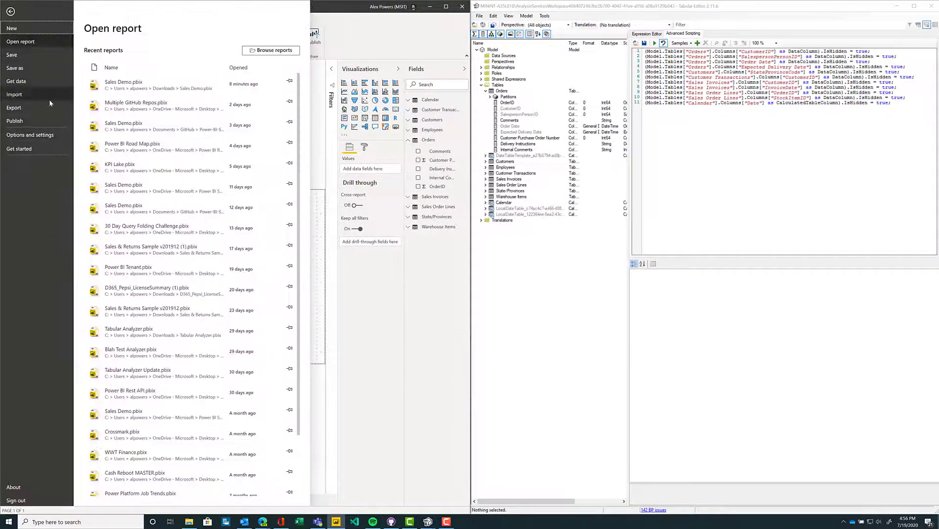
pyautogui.click(29, 135)
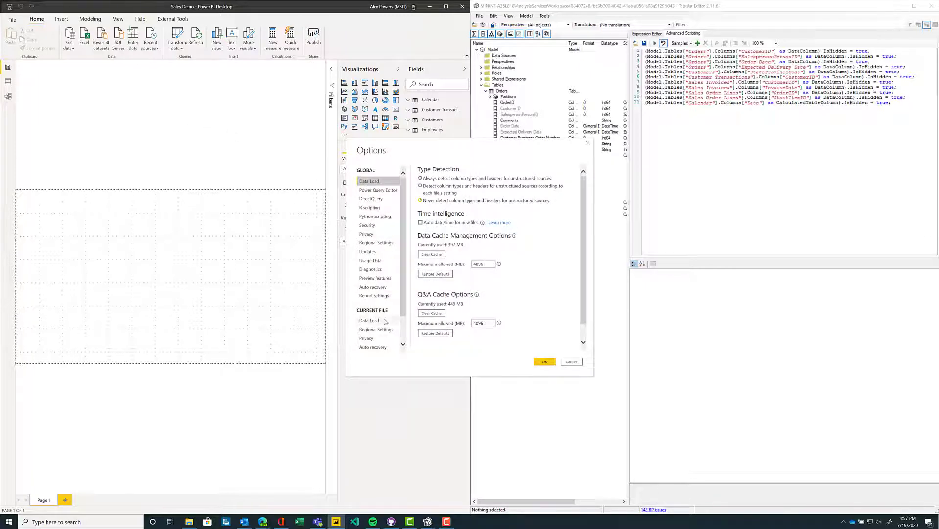
pyautogui.click(369, 320)
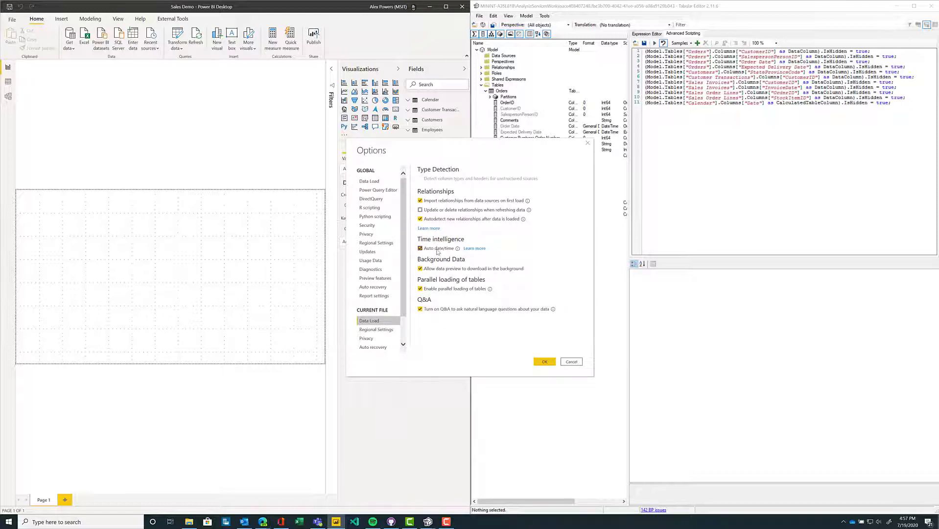
pyautogui.click(420, 248)
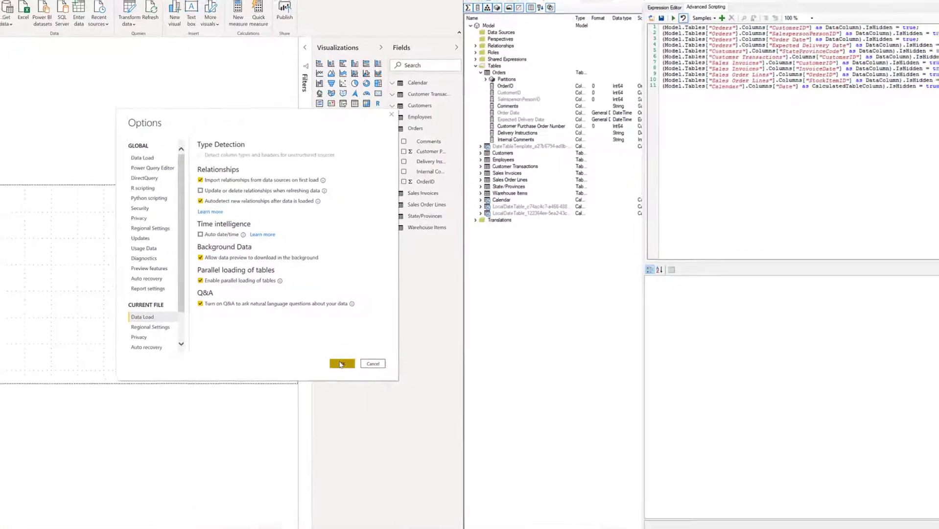
pyautogui.click(342, 363)
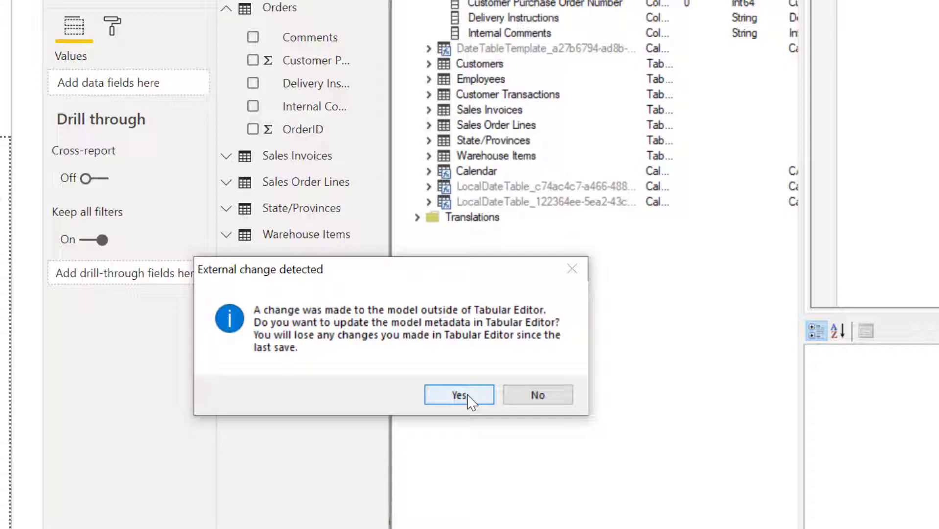
pyautogui.click(459, 395)
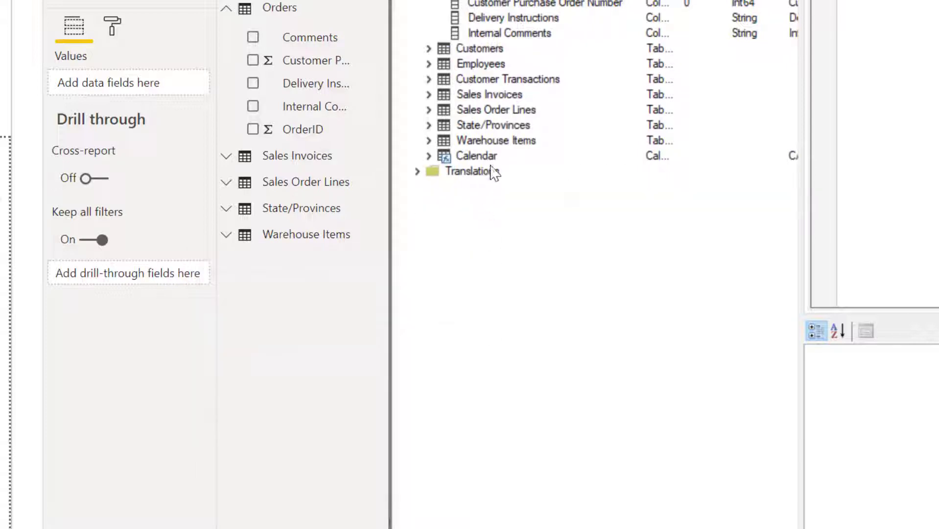